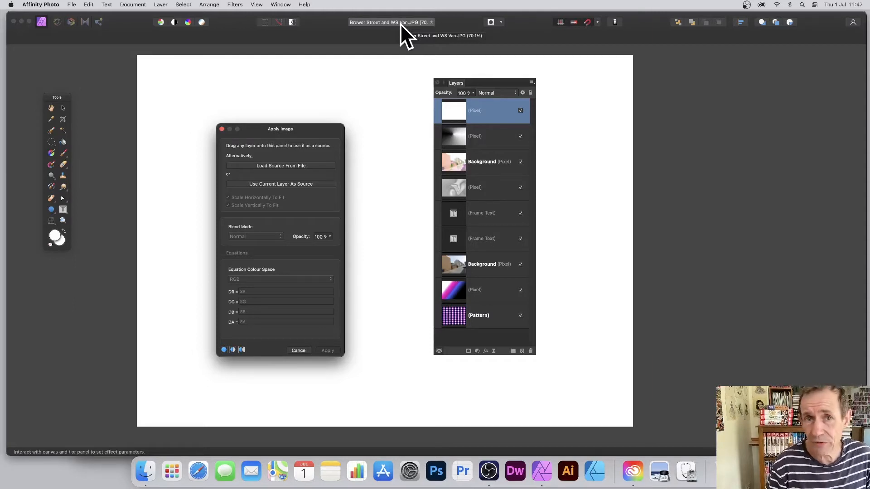
Cancel the Apply Image dialog so the white pixel layer stays untouched
{"action": "left_click", "coordinate": [327, 349]}
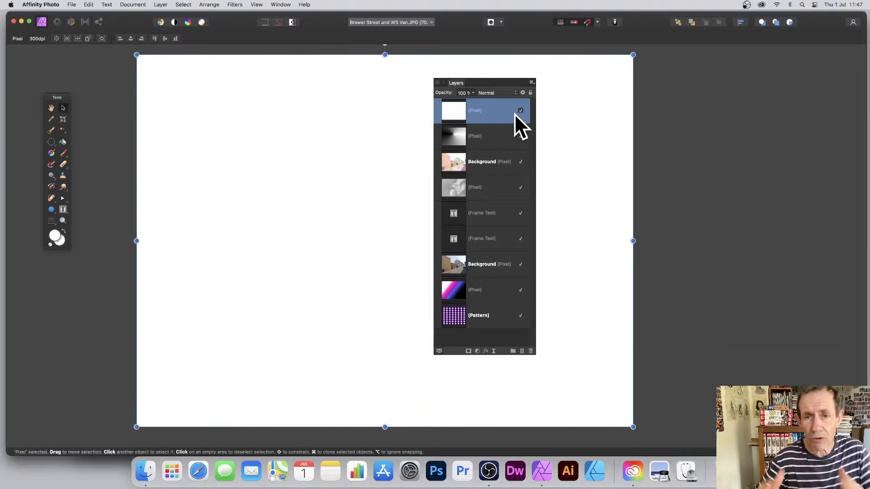
{"action": "mouse_move", "coordinate": [255, 14]}
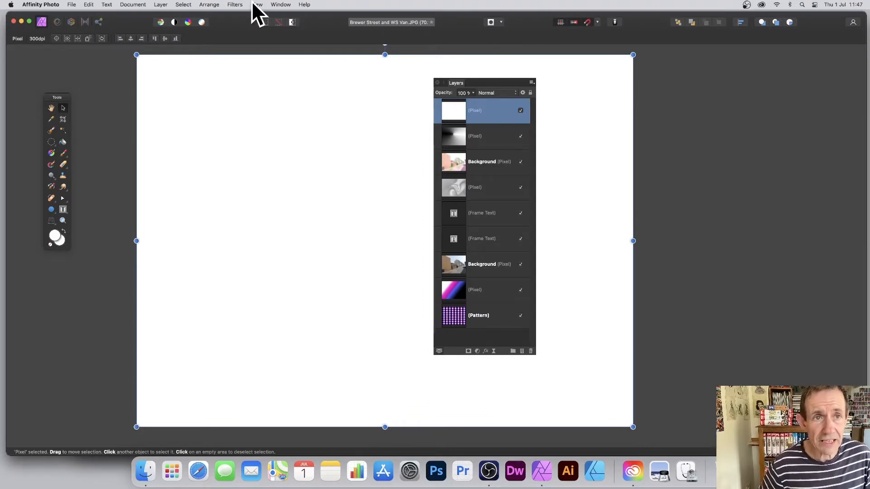
{"action": "left_click", "coordinate": [255, 4]}
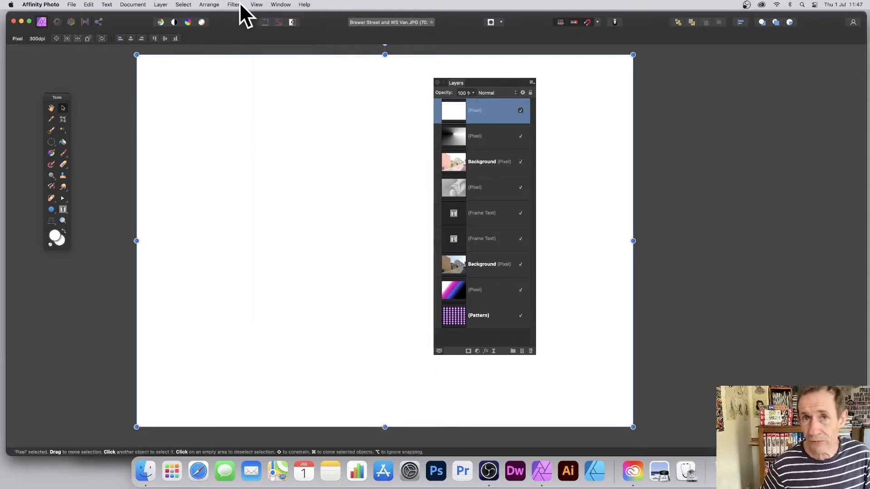
Start Apply Image with the black-and-white gradient layer as source, Linear Burn, Equations enabled
{"action": "left_click", "coordinate": [235, 4]}
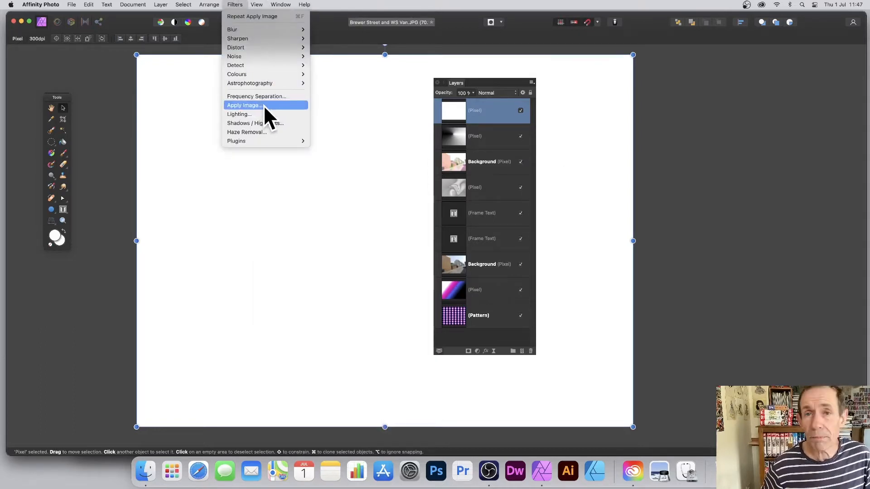
{"action": "left_click", "coordinate": [244, 105]}
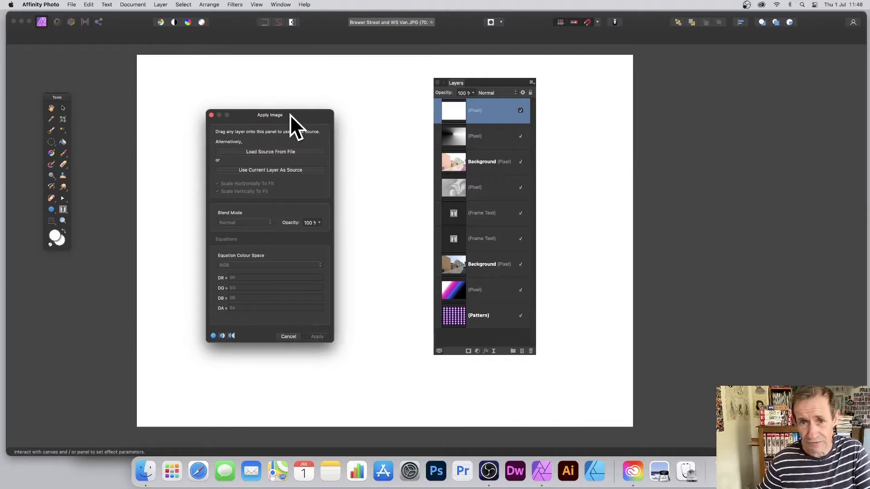
{"action": "mouse_move", "coordinate": [497, 138]}
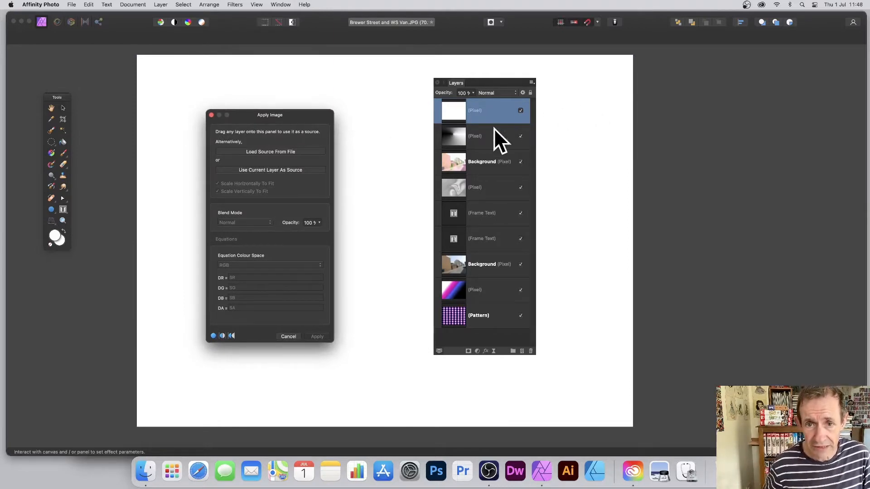
{"action": "mouse_move", "coordinate": [496, 211]}
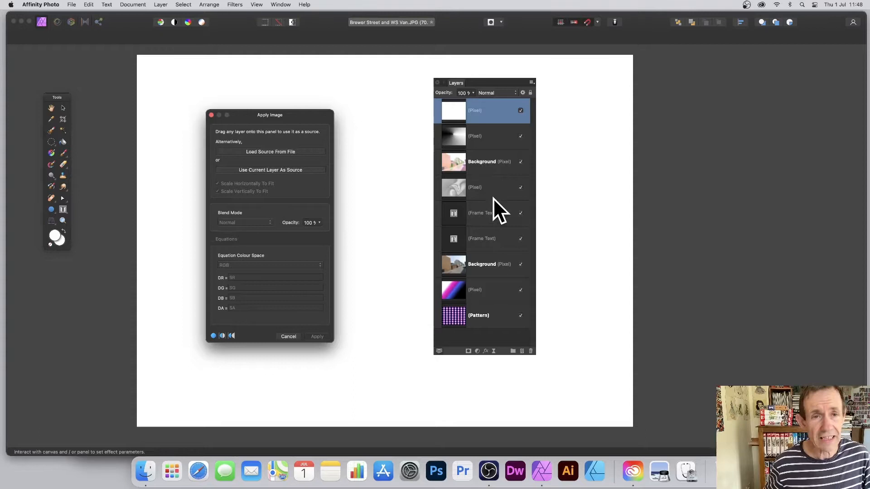
{"action": "left_click_drag", "start_coordinate": [270, 115], "coordinate": [339, 112]}
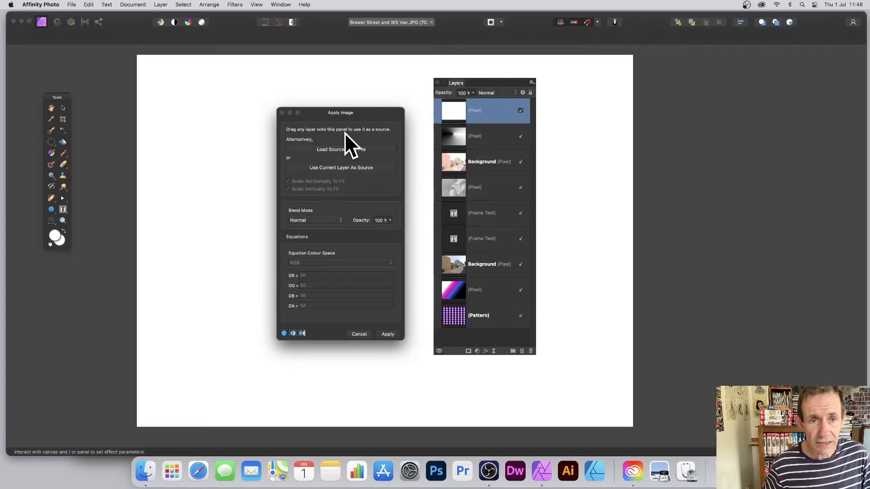
{"action": "left_click", "coordinate": [315, 220]}
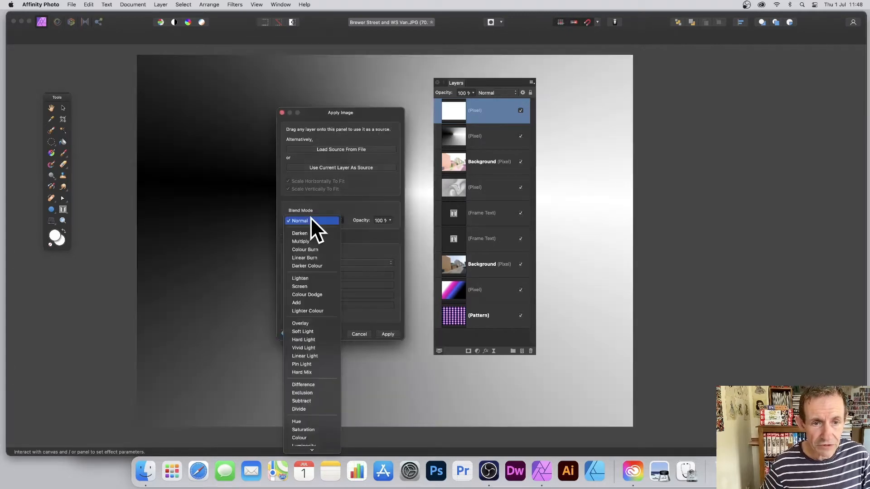
{"action": "mouse_move", "coordinate": [311, 233]}
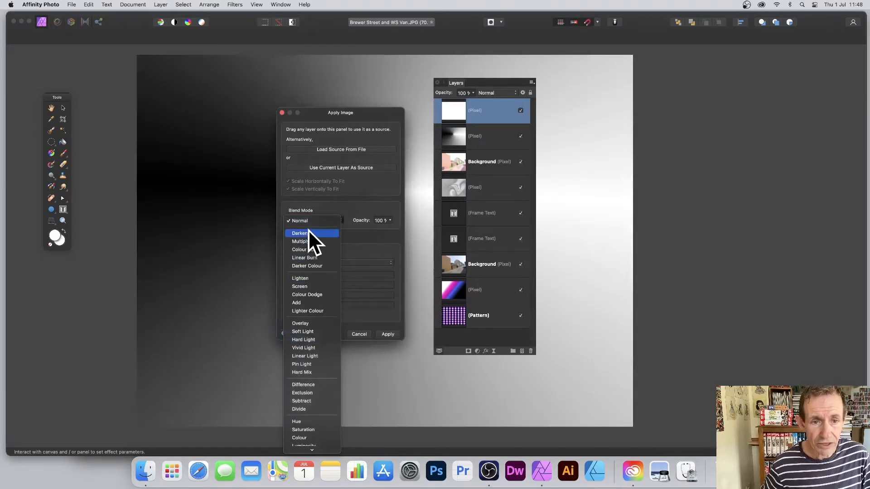
{"action": "mouse_move", "coordinate": [302, 384]}
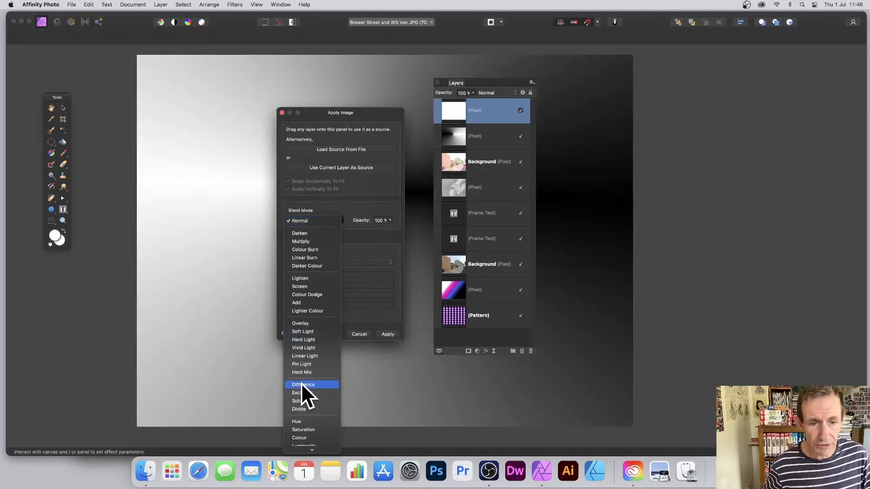
{"action": "mouse_move", "coordinate": [312, 257]}
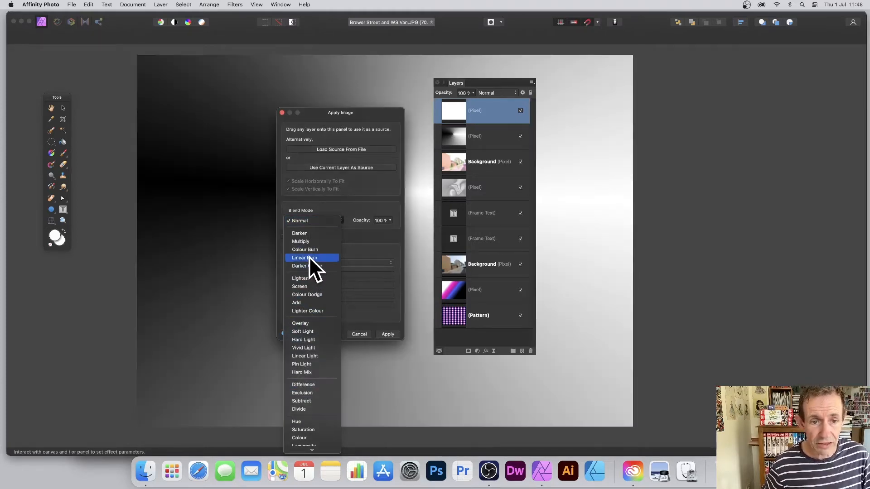
{"action": "left_click", "coordinate": [305, 258]}
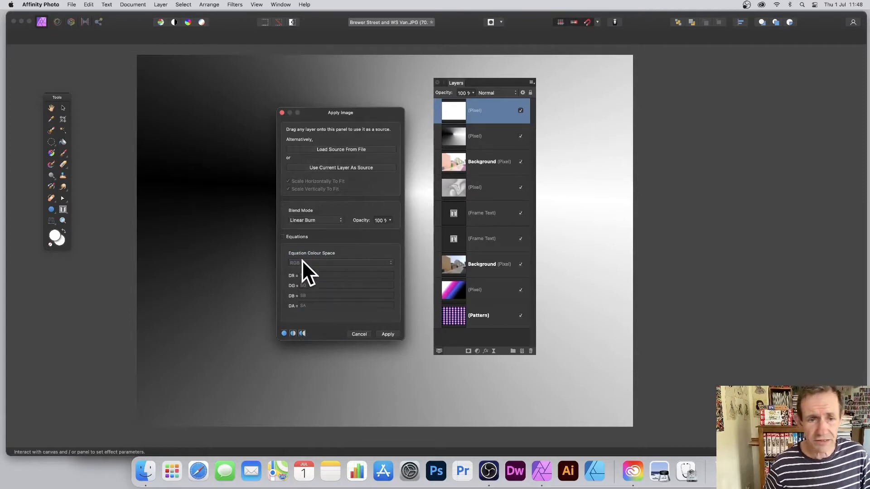
{"action": "left_click", "coordinate": [283, 236]}
{"action": "type", "text": "-D"}
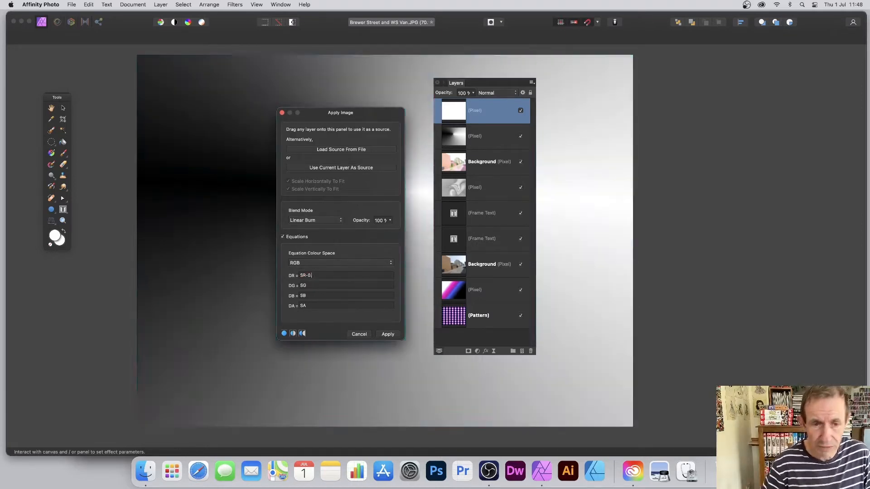
Set DR to add 0.5 and DG to SG-0.2345, then apply the gradient blend
{"action": "type", "text": "+0.5"}
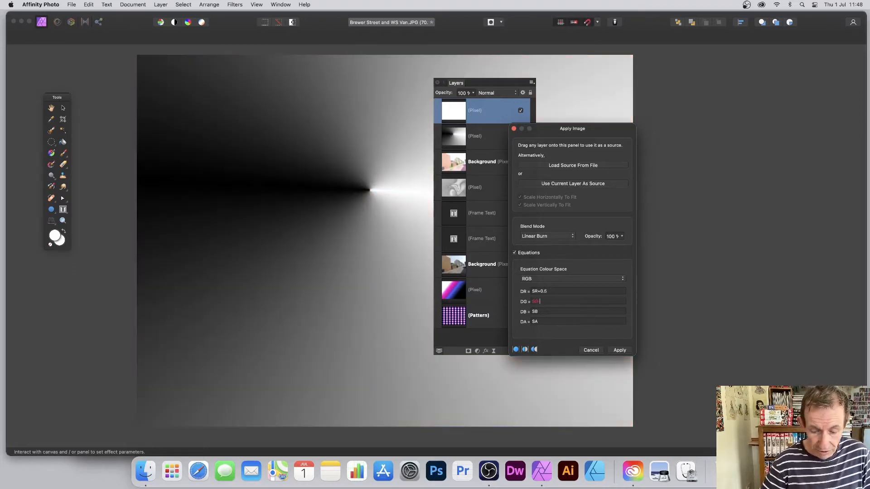
{"action": "type", "text": "SG-0.2345"}
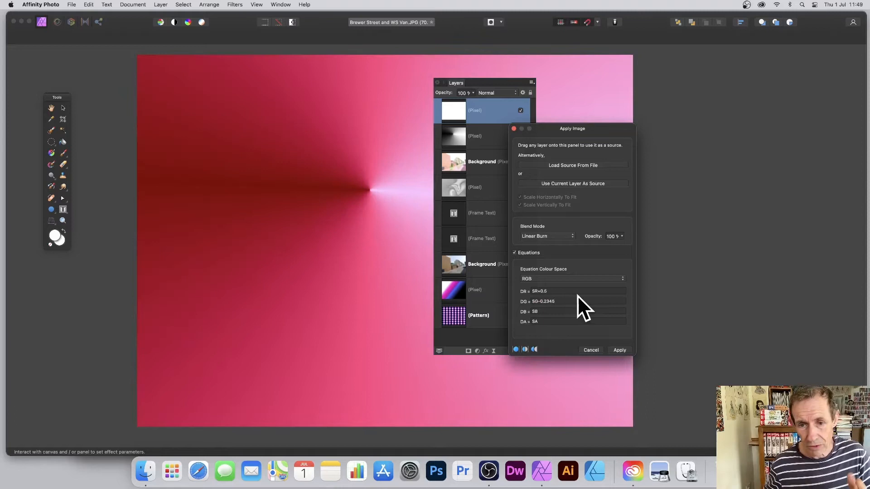
{"action": "left_click", "coordinate": [619, 350]}
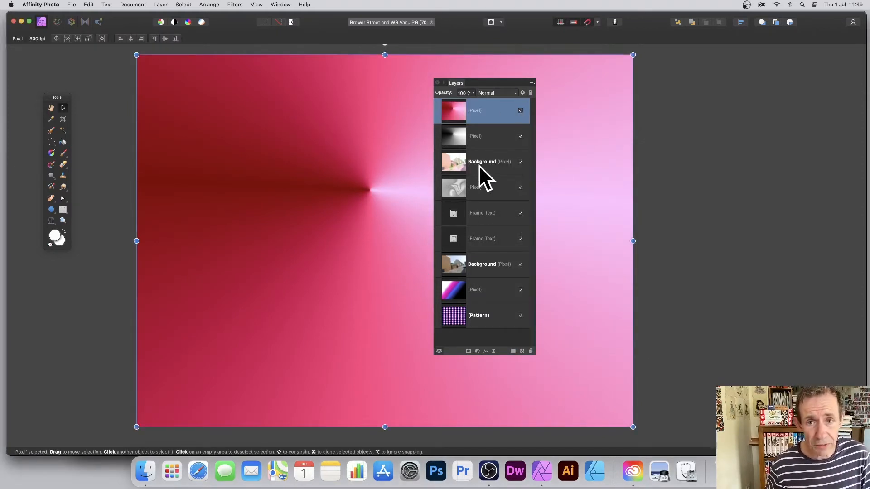
Start a second Apply Image pass with the grey swirl layer, blend mode Colour Burn
{"action": "left_click", "coordinate": [233, 4]}
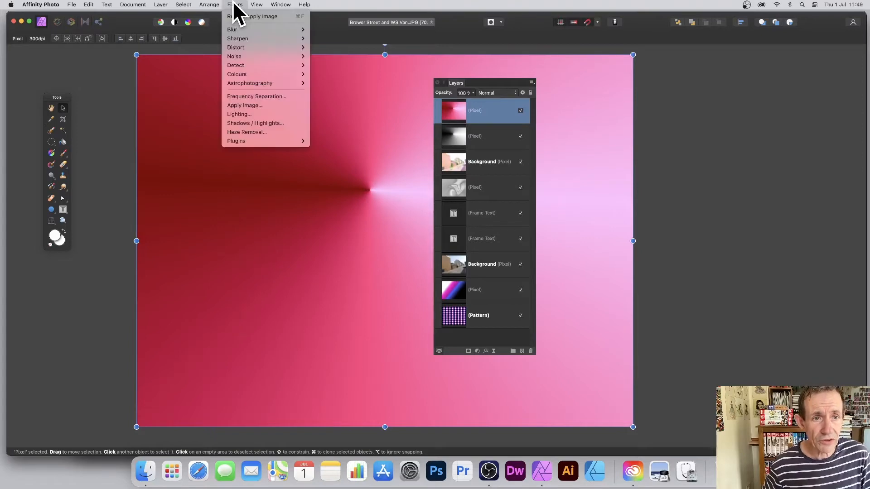
{"action": "mouse_move", "coordinate": [241, 114]}
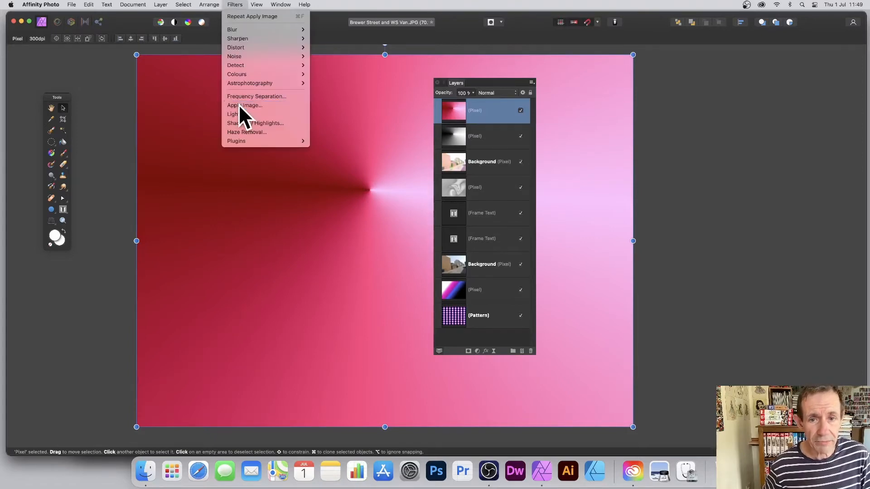
{"action": "left_click", "coordinate": [244, 105]}
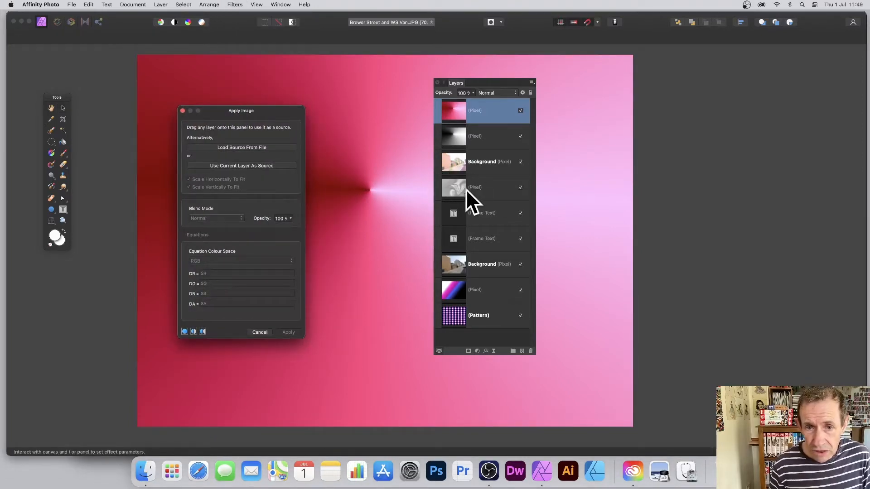
{"action": "mouse_move", "coordinate": [465, 199]}
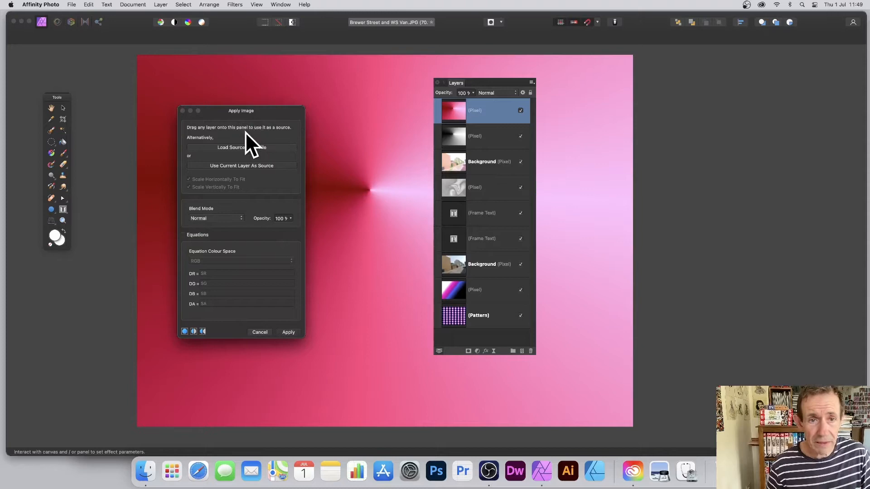
{"action": "left_click_drag", "start_coordinate": [240, 111], "coordinate": [330, 111]}
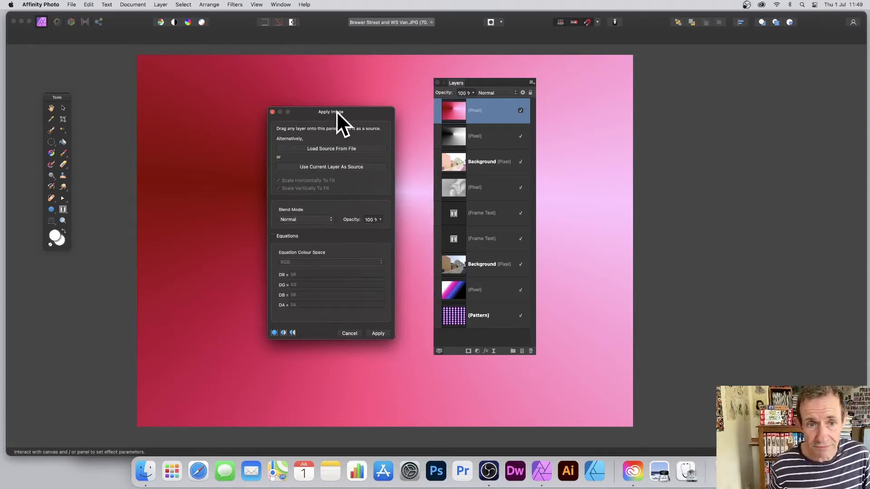
{"action": "left_click", "coordinate": [306, 219]}
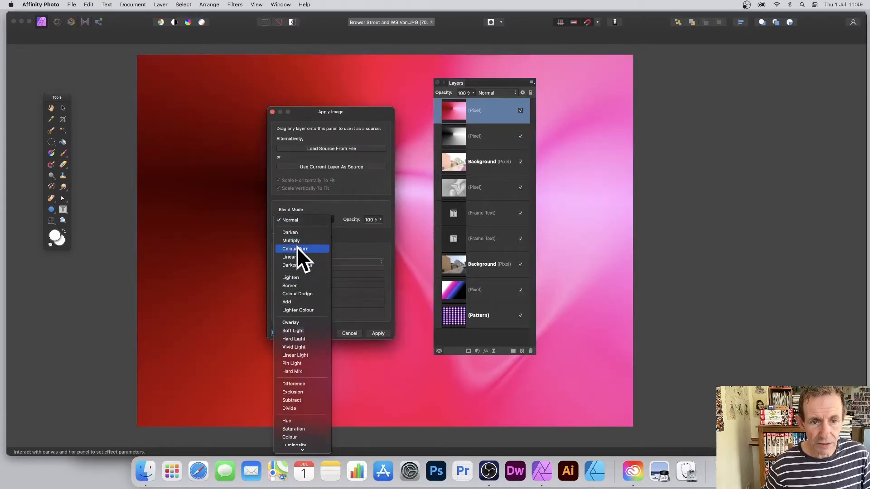
{"action": "left_click", "coordinate": [296, 248]}
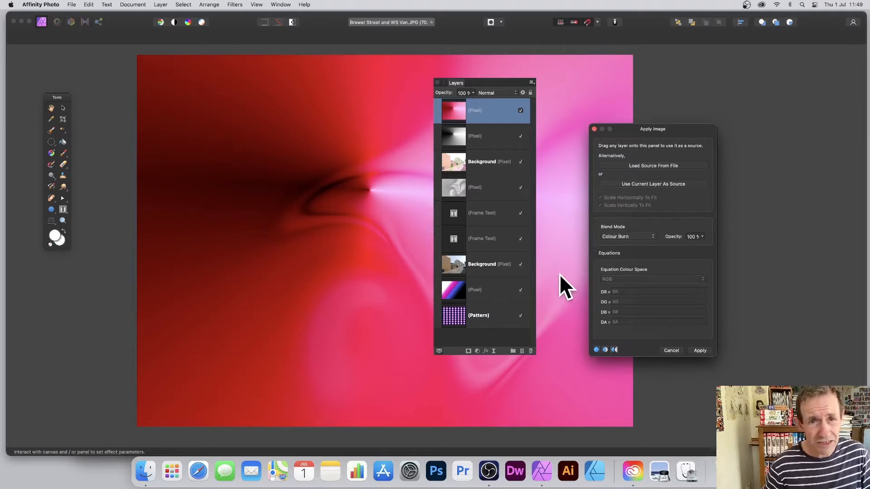
{"action": "mouse_move", "coordinate": [599, 266]}
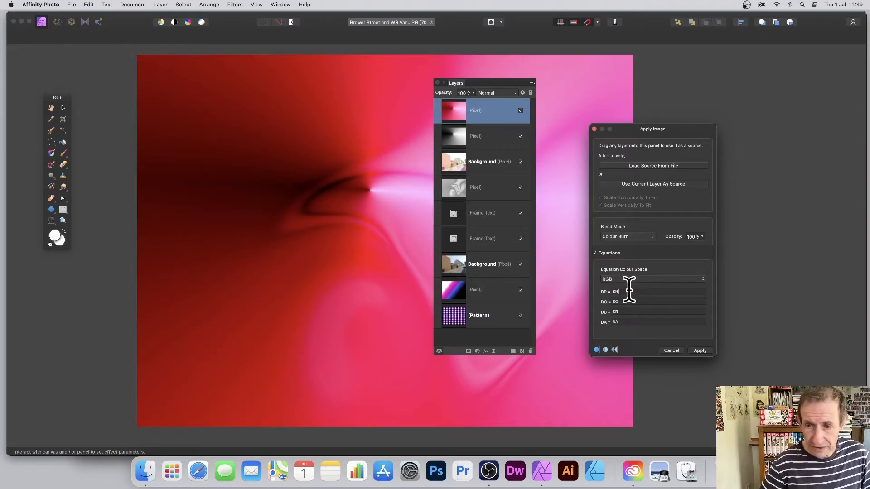
Set the red offset to +0 and DG to SG+0.5, then apply the Colour Burn blend
{"action": "type", "text": "+0.2"}
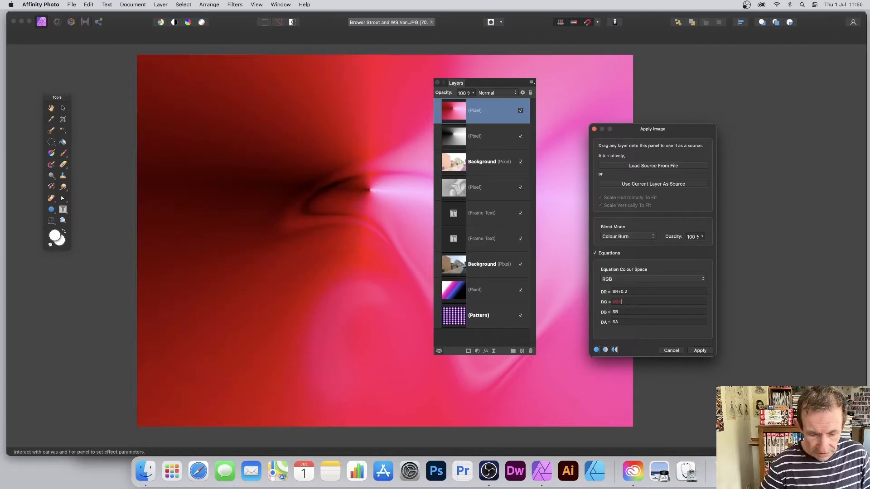
{"action": "type", "text": "SG+0.5"}
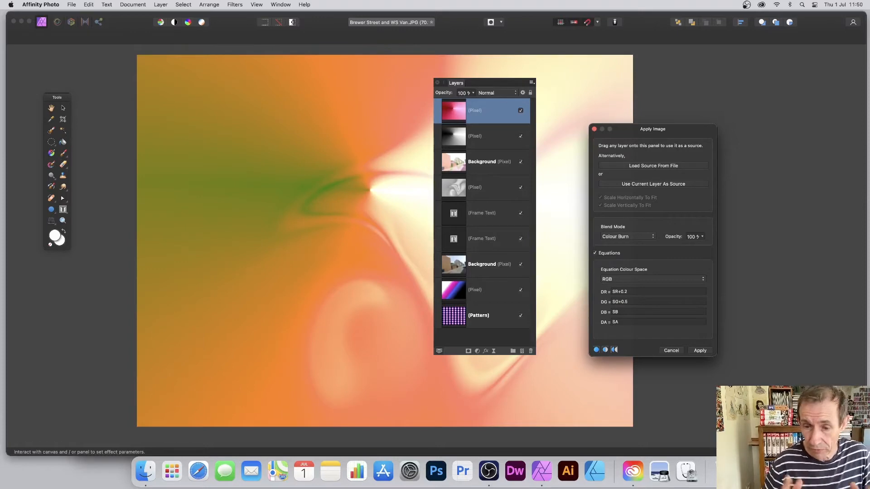
{"action": "left_click", "coordinate": [699, 349]}
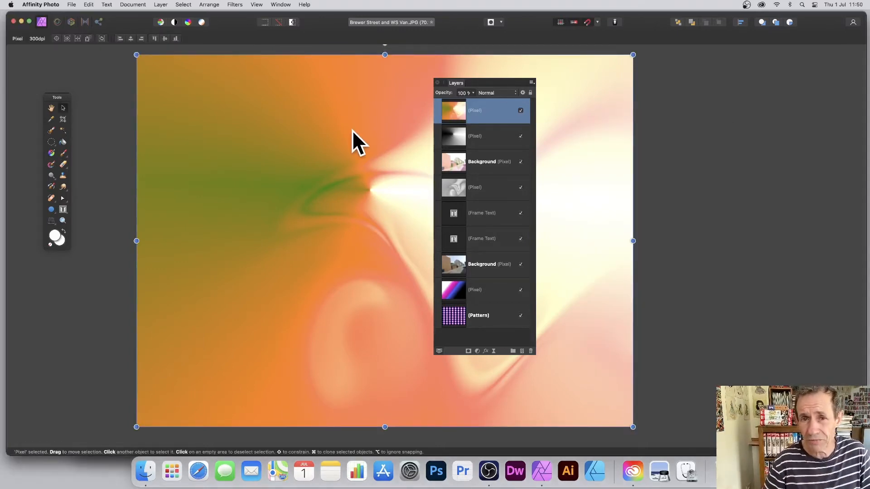
{"action": "mouse_move", "coordinate": [244, 13]}
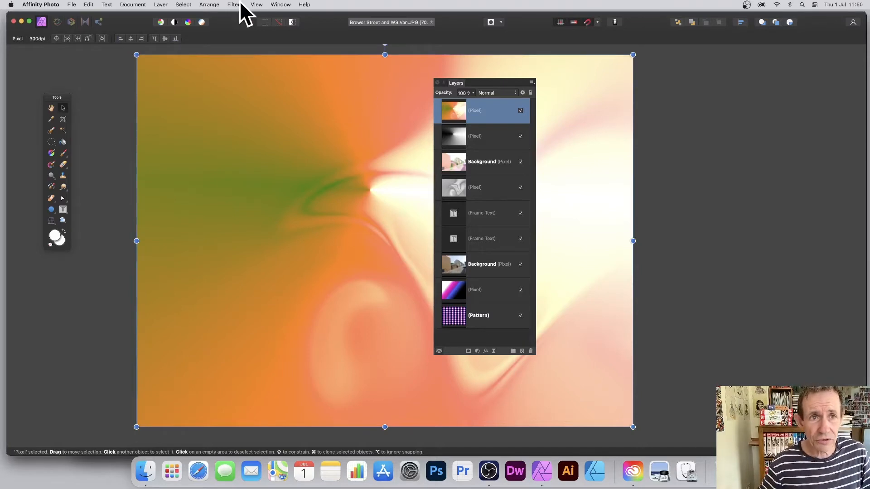
Apply Image a third time in Overlay with equations on and DR = SR*0.4
{"action": "left_click", "coordinate": [234, 4]}
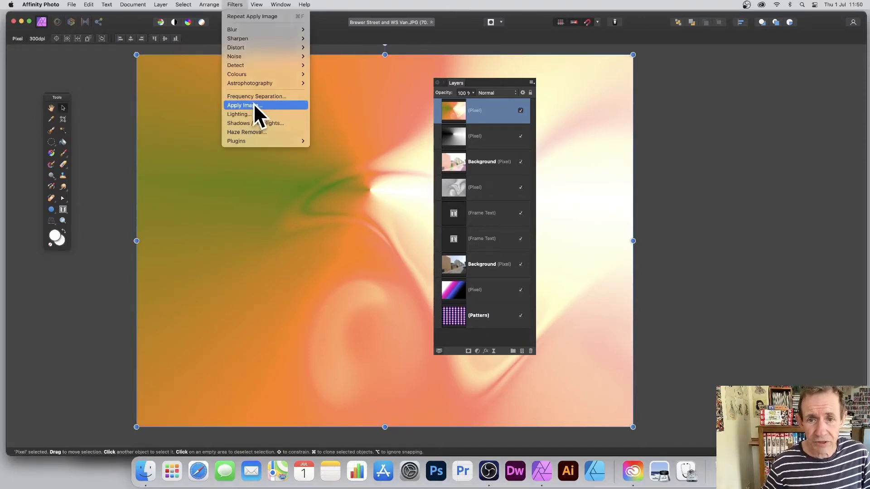
{"action": "left_click", "coordinate": [243, 105]}
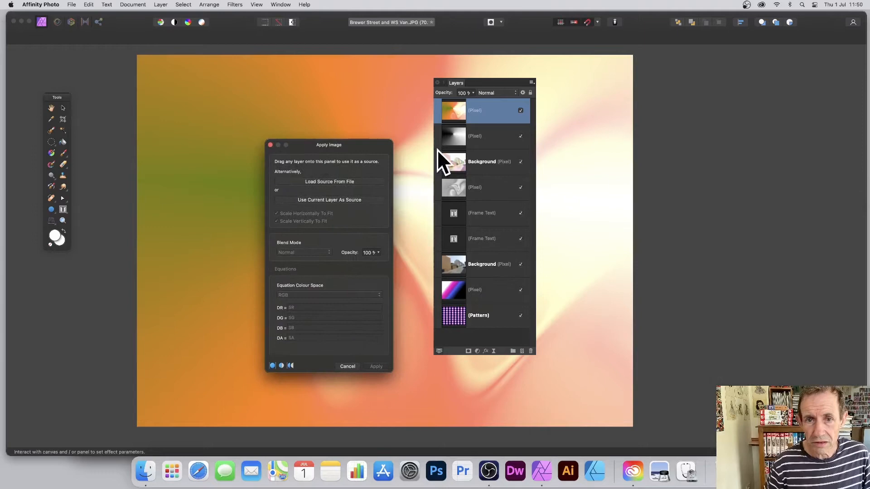
{"action": "mouse_move", "coordinate": [460, 143]}
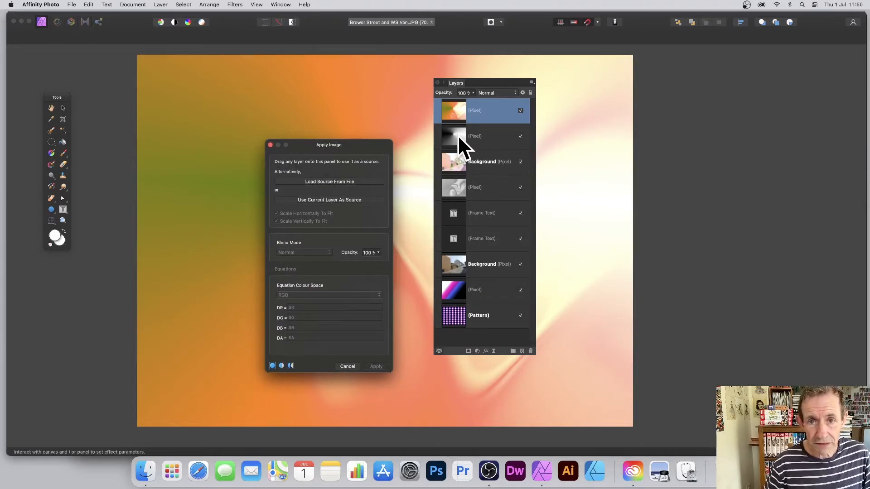
{"action": "mouse_move", "coordinate": [471, 280]}
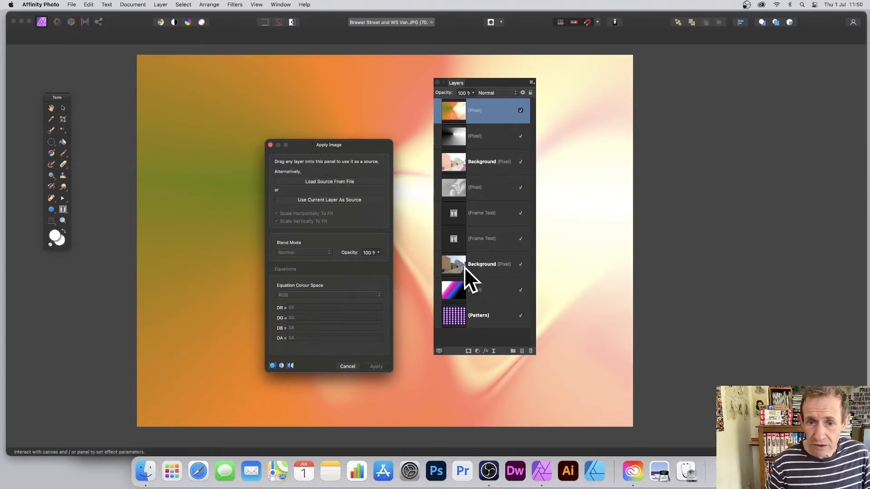
{"action": "mouse_move", "coordinate": [466, 183]}
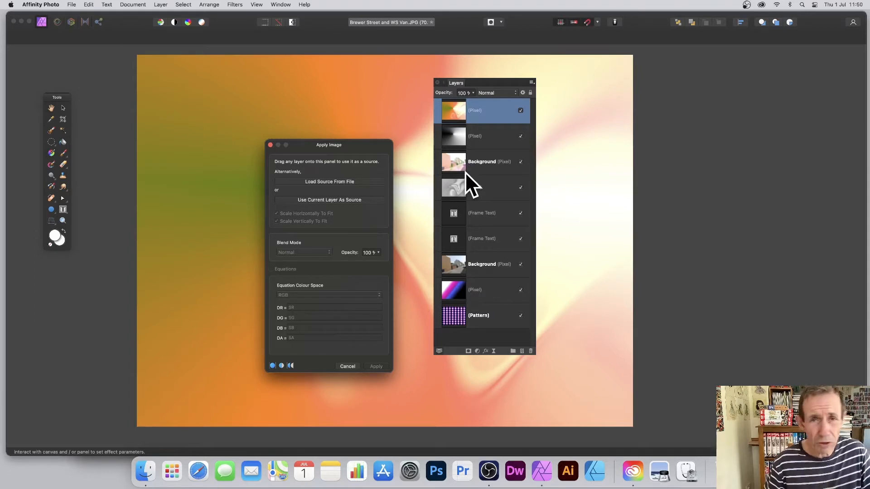
{"action": "mouse_move", "coordinate": [337, 170]}
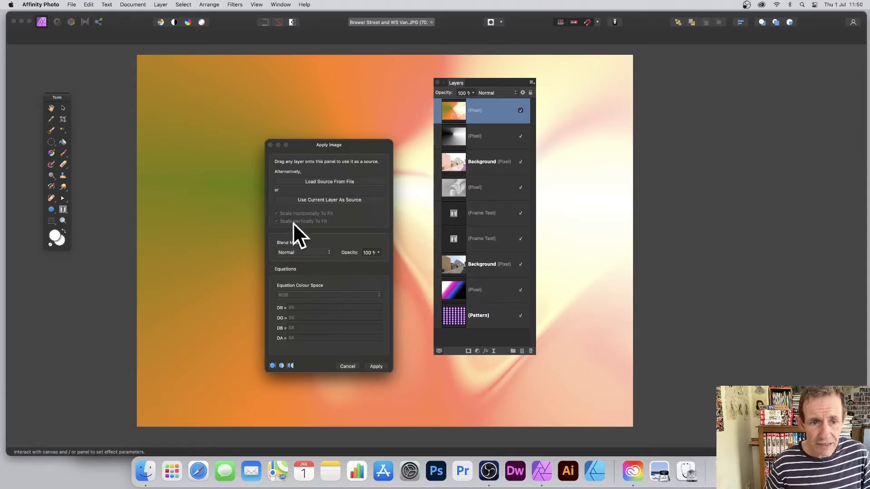
{"action": "left_click", "coordinate": [304, 253]}
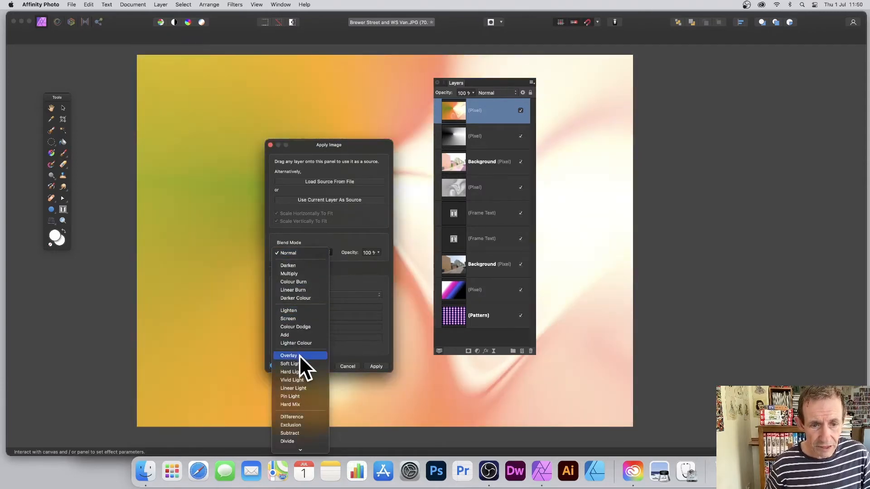
{"action": "left_click", "coordinate": [288, 355]}
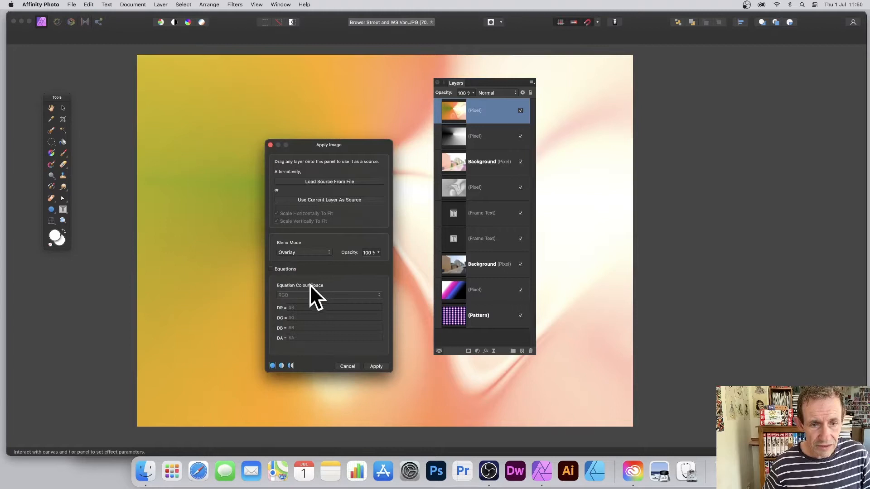
{"action": "left_click", "coordinate": [271, 269]}
{"action": "type", "text": "+0.4"}
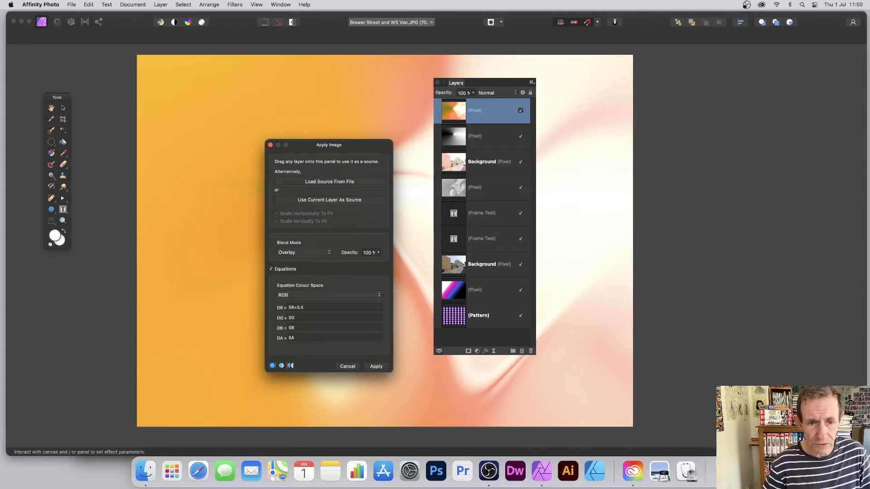
{"action": "left_click", "coordinate": [234, 4]}
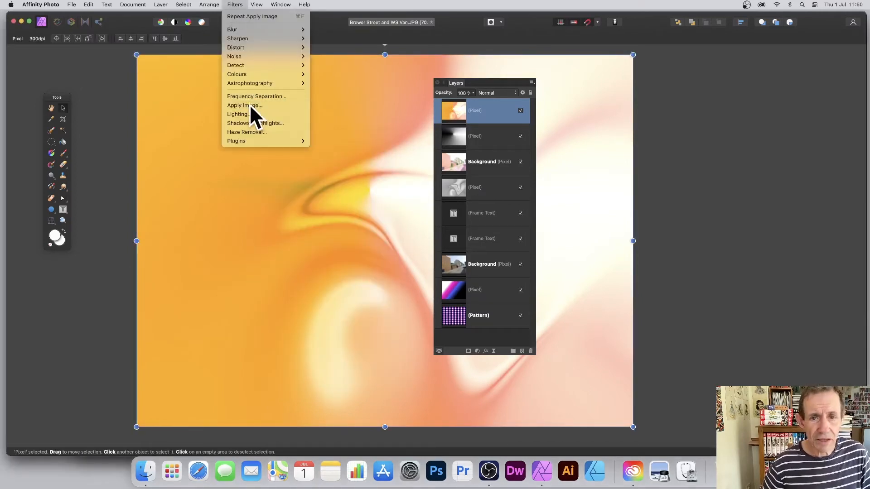
Apply Image a fourth time in Pin Light with the red equation DR = SR-0.5
{"action": "left_click", "coordinate": [245, 106]}
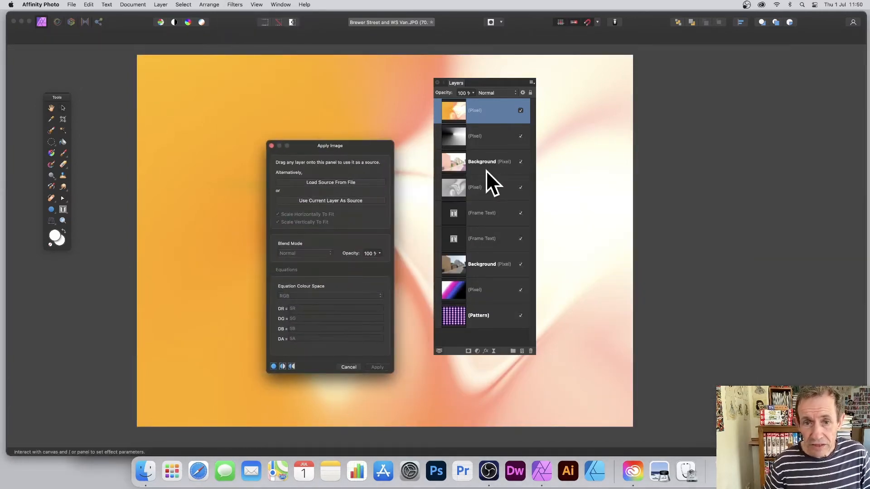
{"action": "mouse_move", "coordinate": [468, 169]}
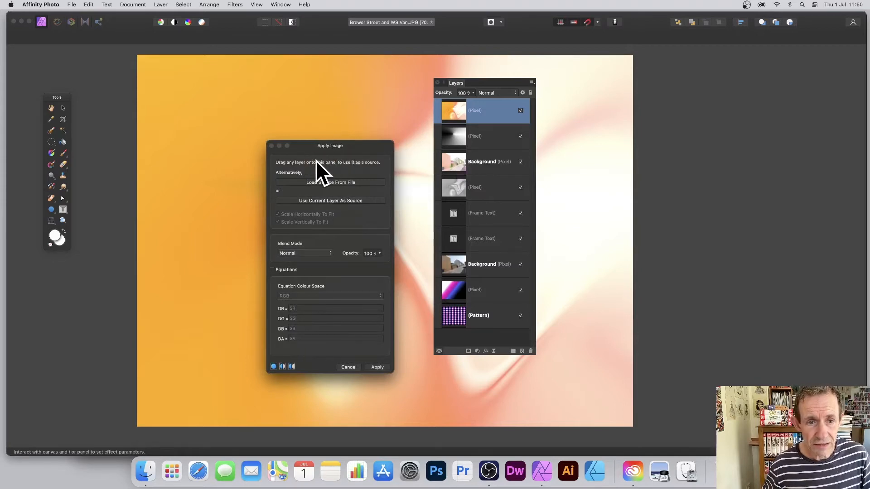
{"action": "left_click", "coordinate": [304, 253]}
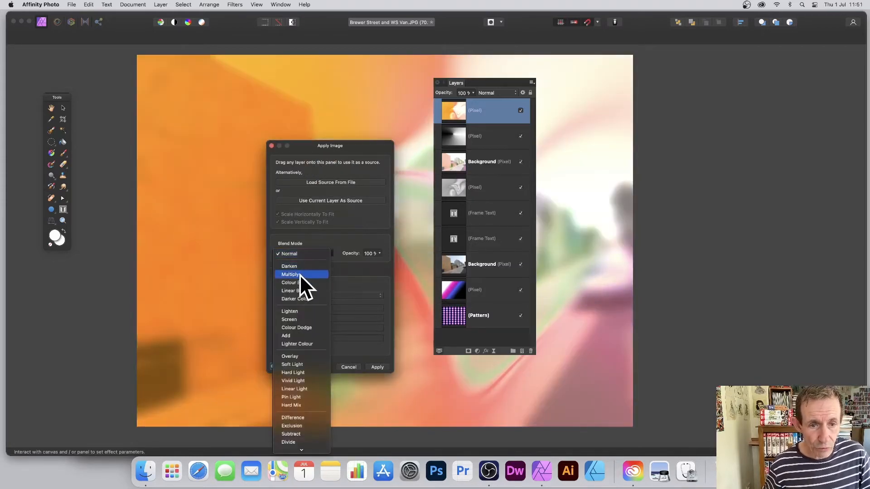
{"action": "mouse_move", "coordinate": [304, 345]}
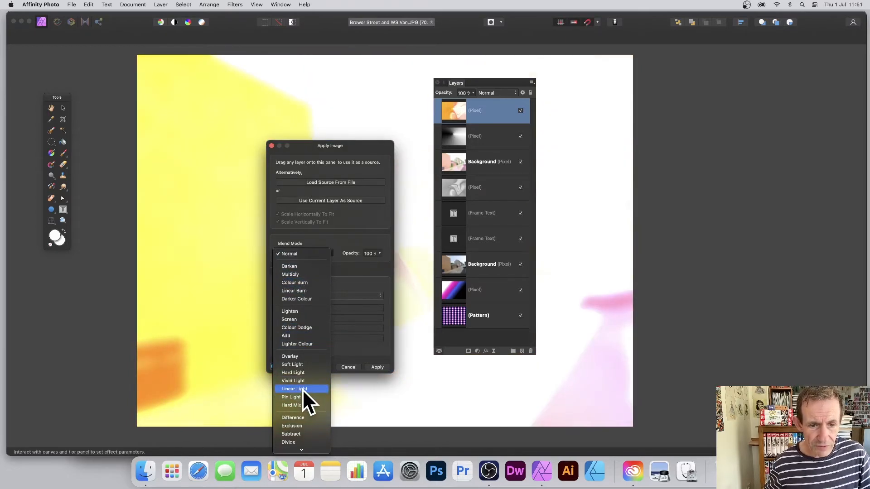
{"action": "left_click", "coordinate": [291, 397]}
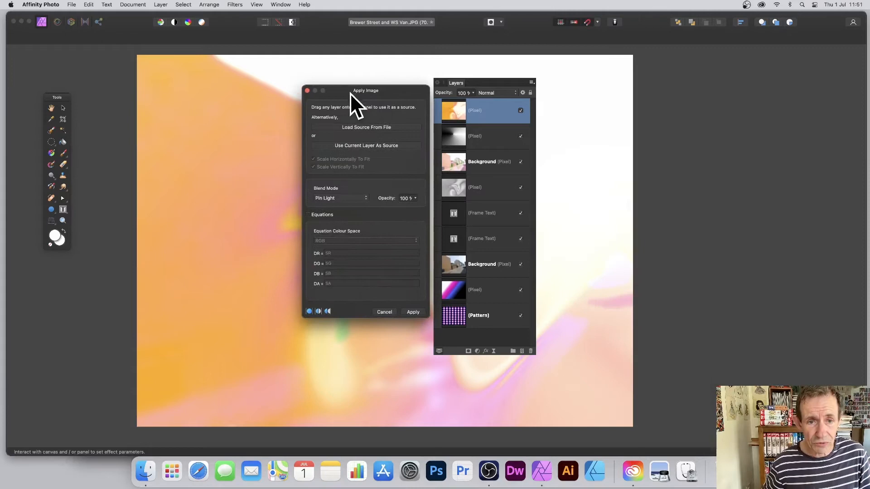
{"action": "left_click", "coordinate": [308, 215]}
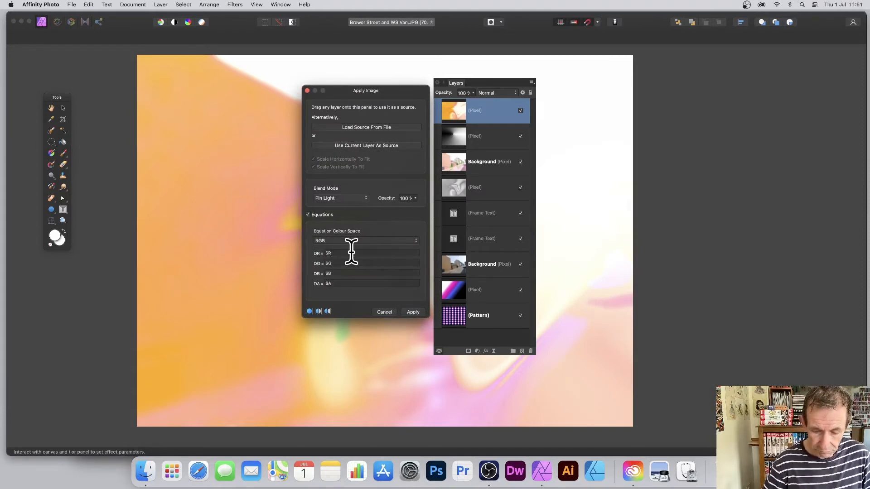
{"action": "type", "text": "-0."}
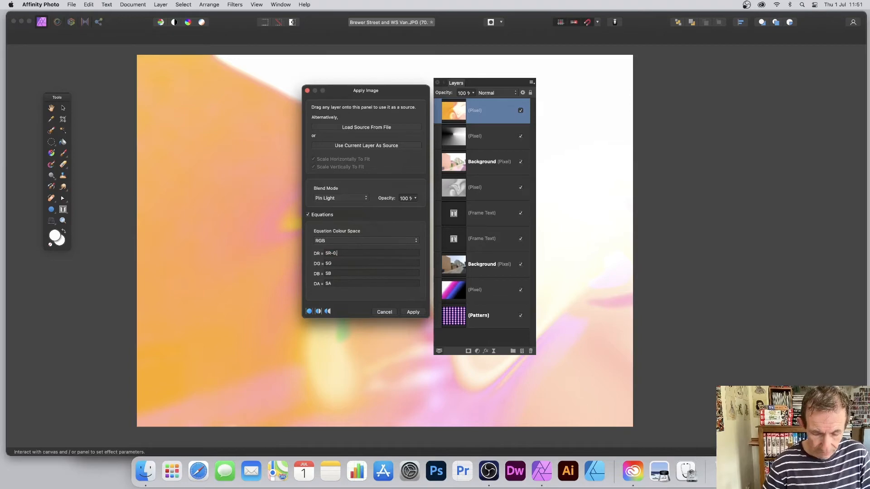
{"action": "type", "text": "5"}
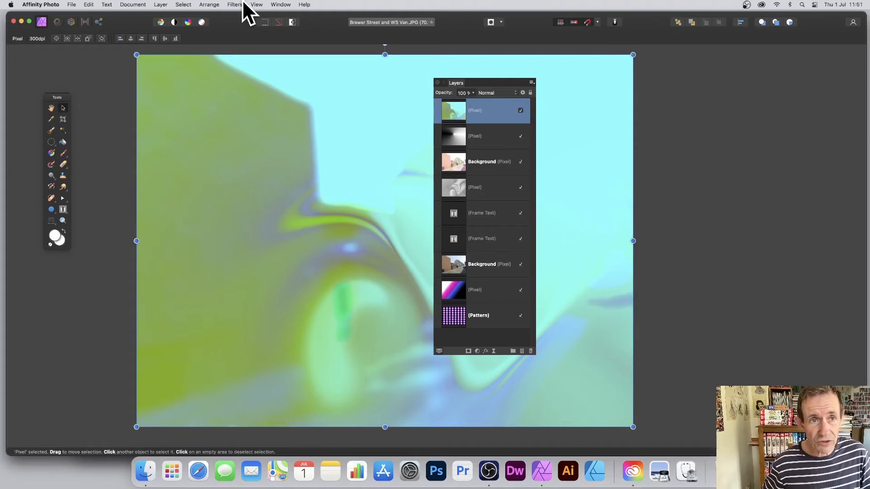
Colour Burn the lorem ipsum text layer in with DR = SR*0.7 and apply
{"action": "left_click", "coordinate": [234, 5]}
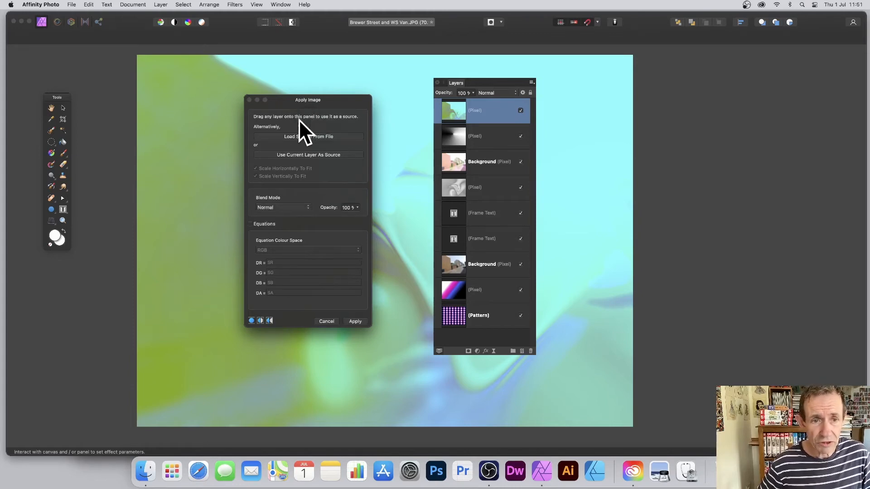
{"action": "left_click", "coordinate": [283, 207]}
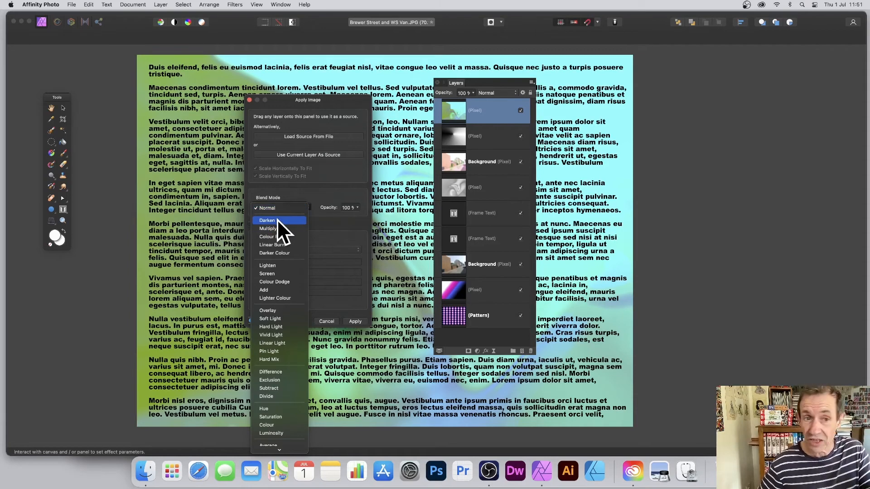
{"action": "mouse_move", "coordinate": [283, 272]}
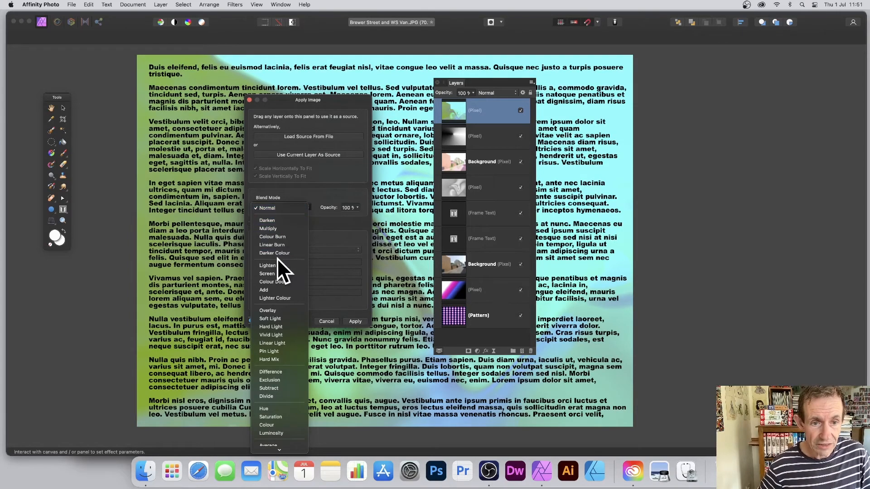
{"action": "left_click", "coordinate": [271, 236]}
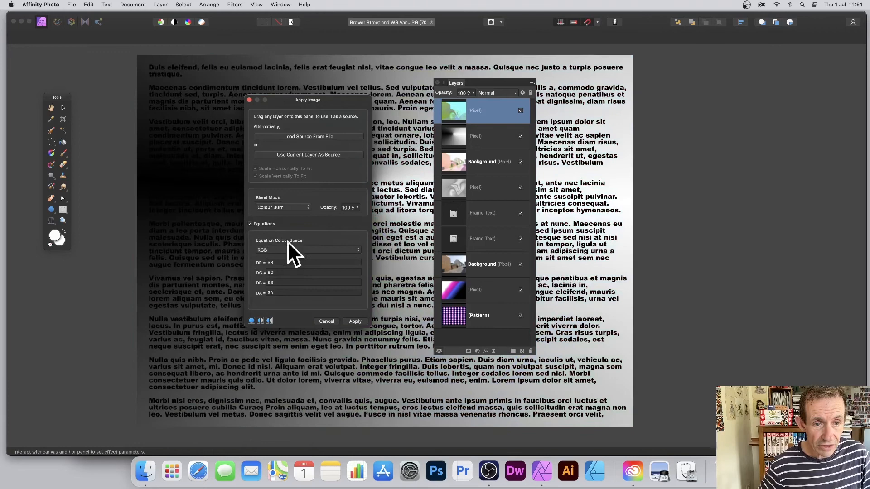
{"action": "left_click", "coordinate": [278, 263]}
{"action": "type", "text": "+0.2"}
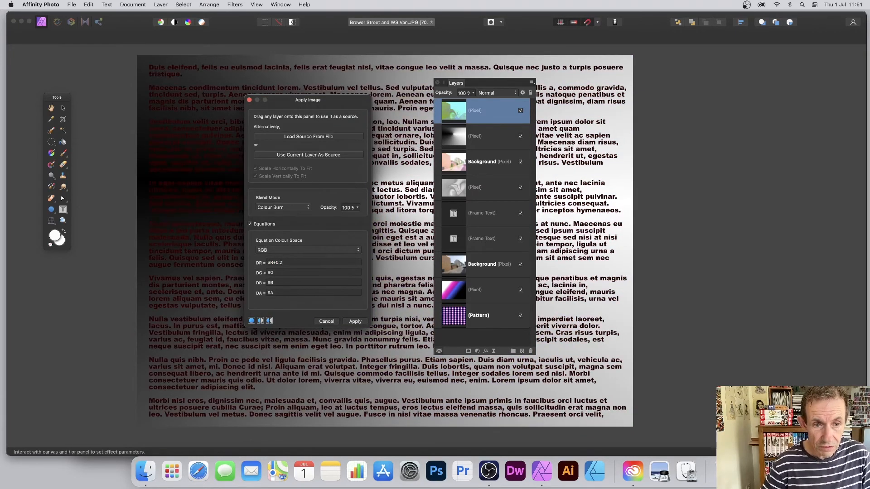
{"action": "triple_click", "coordinate": [273, 263]}
{"action": "type", "text": "7"}
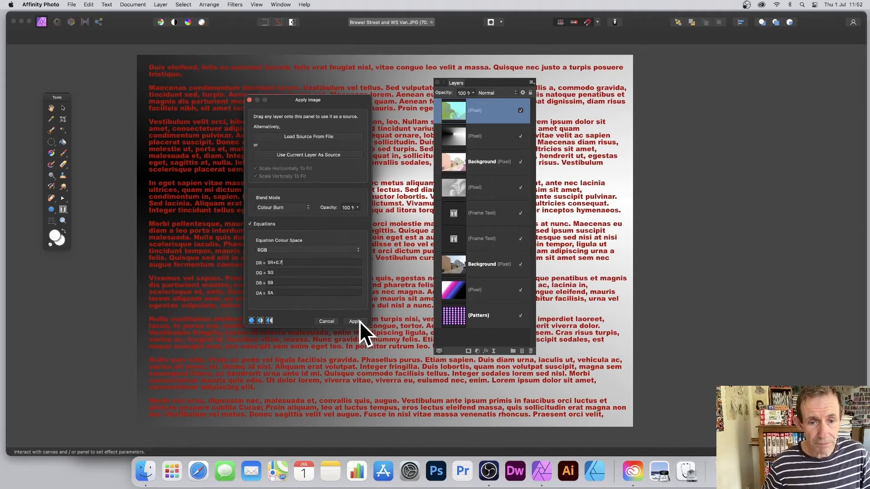
{"action": "left_click", "coordinate": [355, 321]}
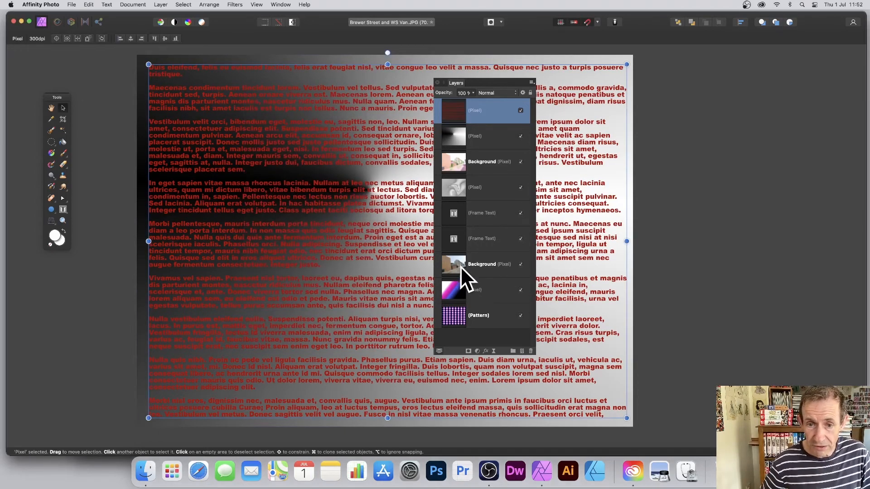
{"action": "mouse_move", "coordinate": [246, 19]}
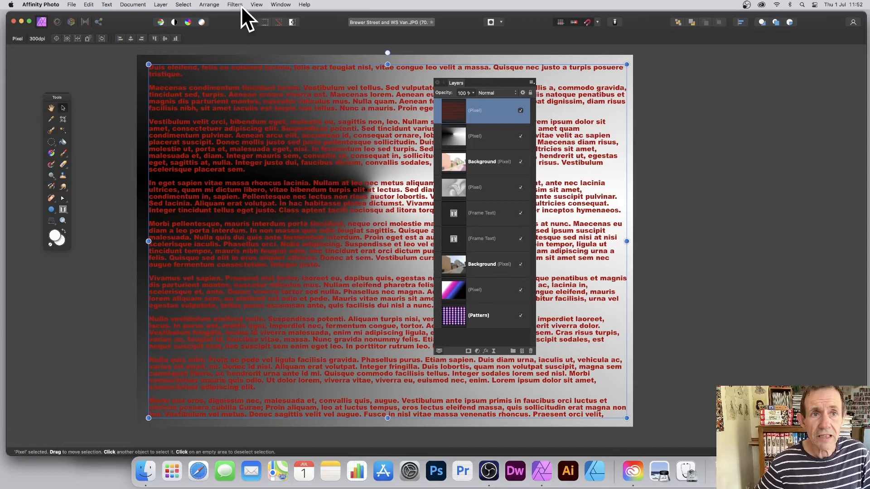
{"action": "mouse_move", "coordinate": [259, 117]}
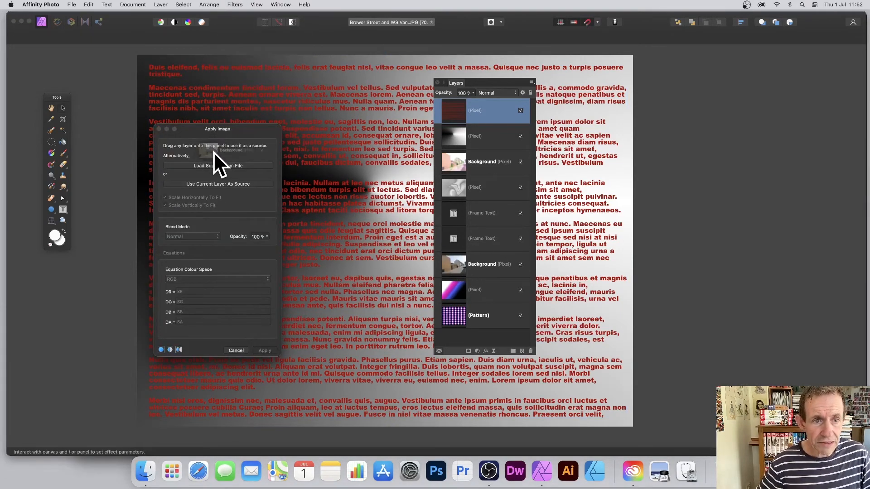
Blend the street photo in Difference with a Greyscale DI equation subtracting a value, and apply
{"action": "left_click", "coordinate": [192, 237]}
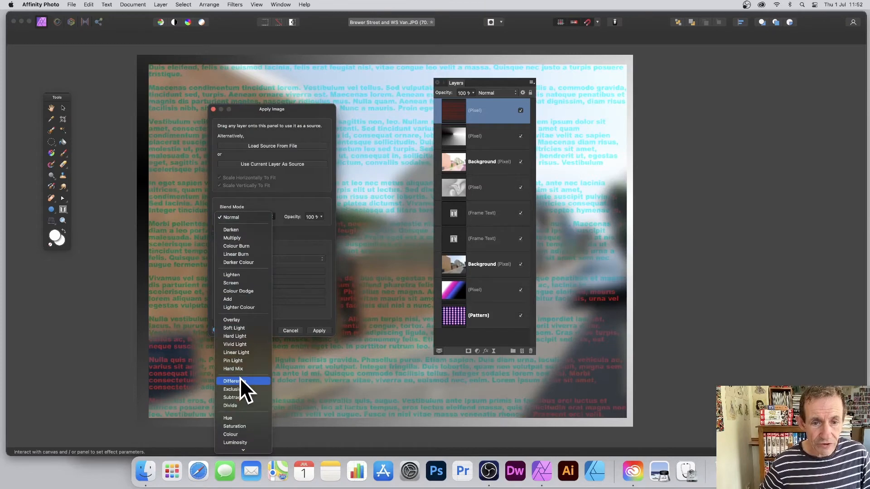
{"action": "left_click", "coordinate": [234, 380]}
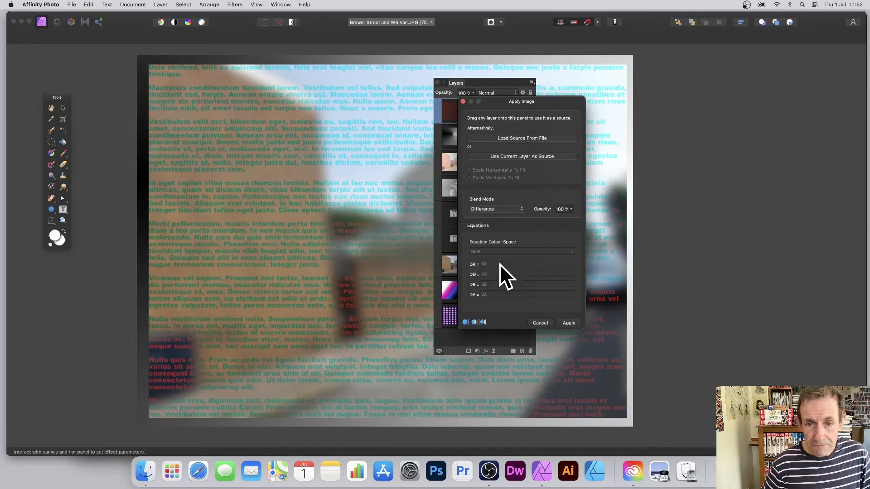
{"action": "left_click", "coordinate": [462, 225]}
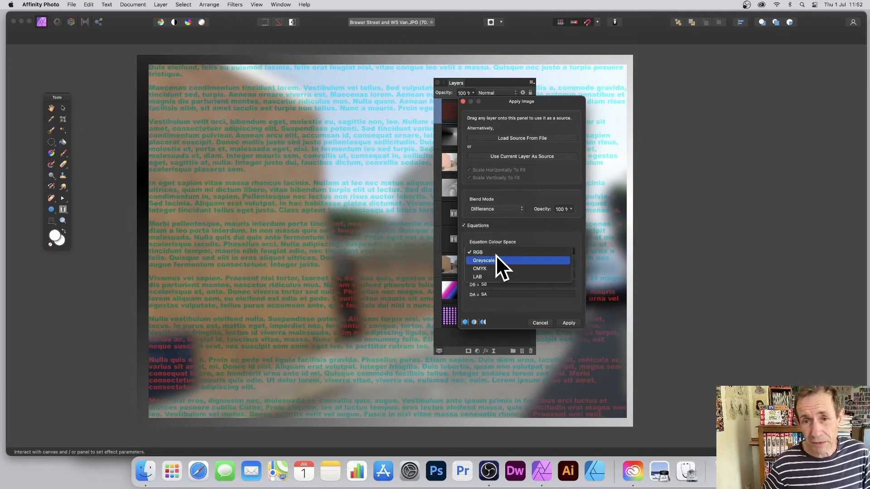
{"action": "left_click", "coordinate": [484, 260]}
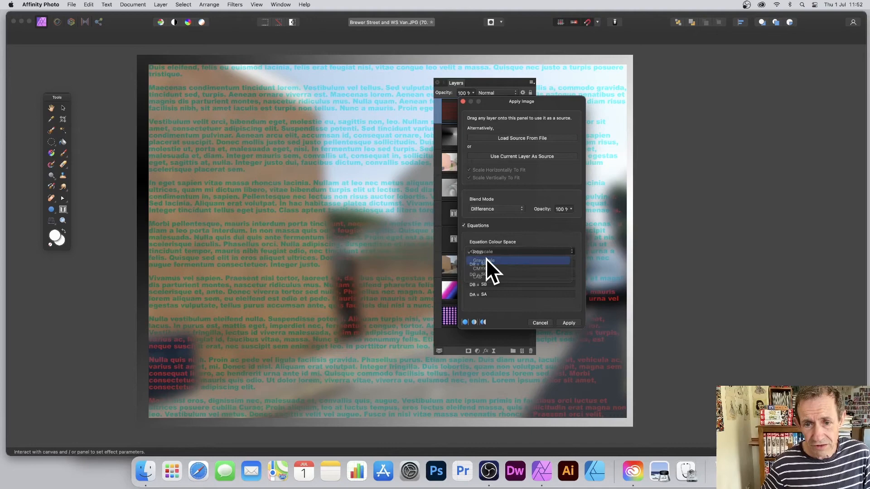
{"action": "left_click", "coordinate": [487, 261]}
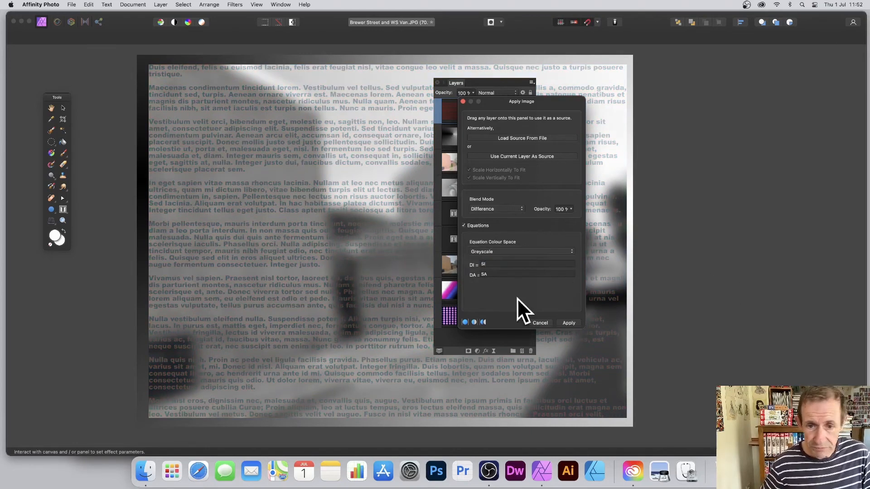
{"action": "mouse_move", "coordinate": [530, 262]}
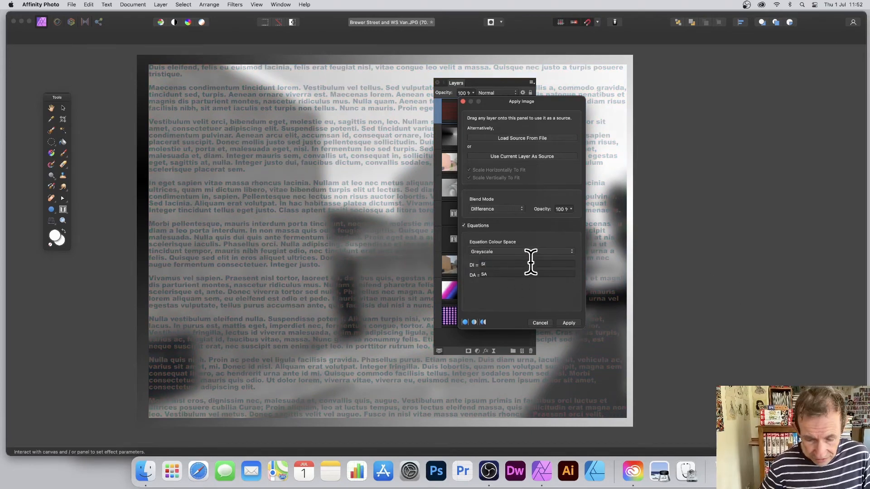
{"action": "type", "text": "-0.4"}
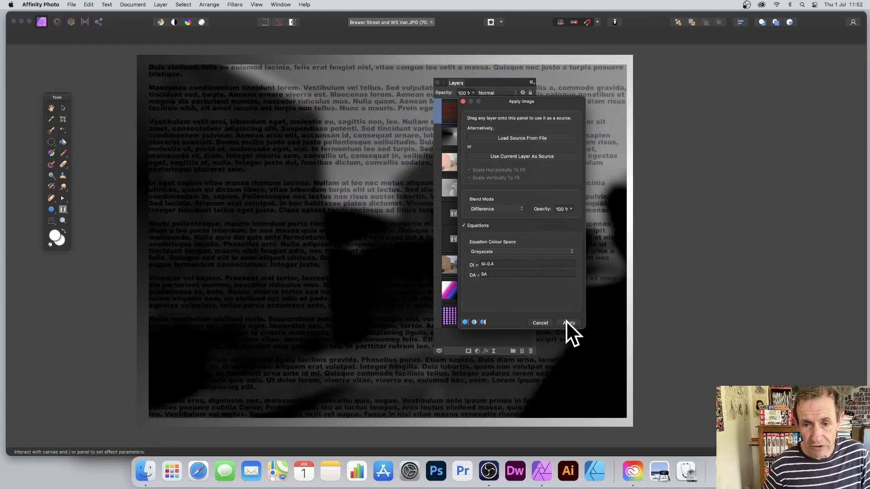
{"action": "left_click", "coordinate": [567, 322]}
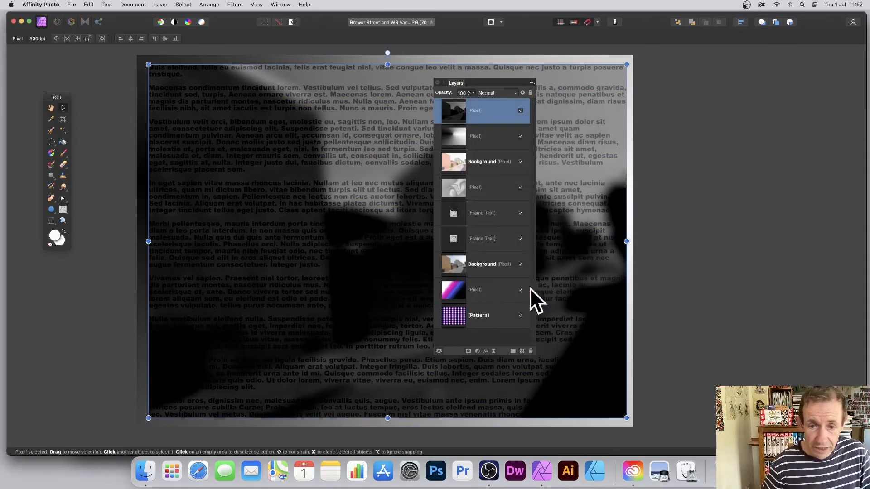
{"action": "mouse_move", "coordinate": [227, 22]}
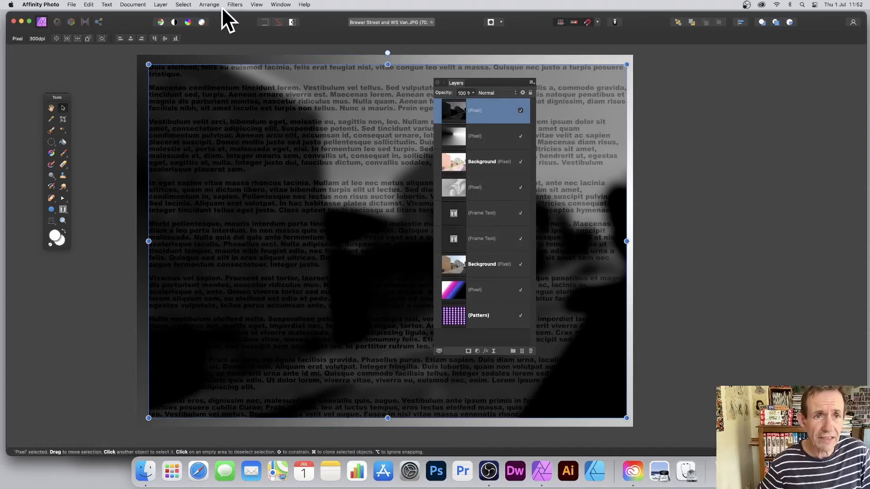
Apply Image with the pink-to-blue gradient layer in Colour Dodge
{"action": "left_click", "coordinate": [234, 5]}
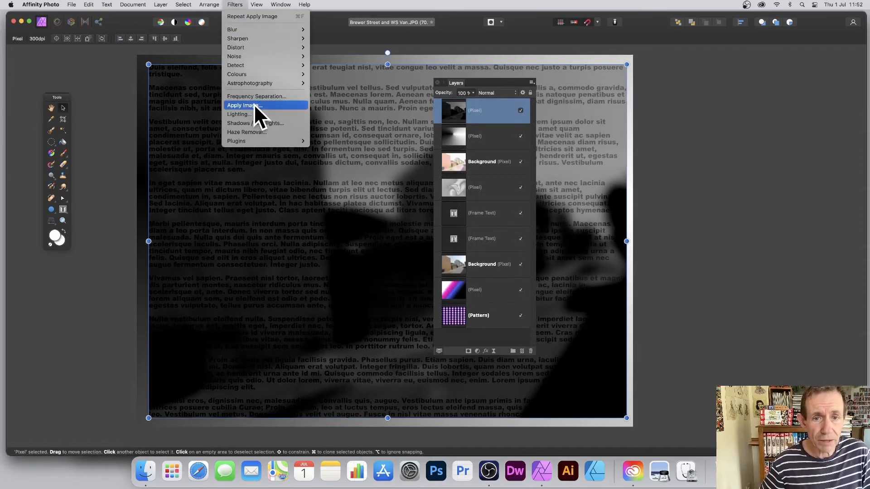
{"action": "left_click", "coordinate": [244, 105]}
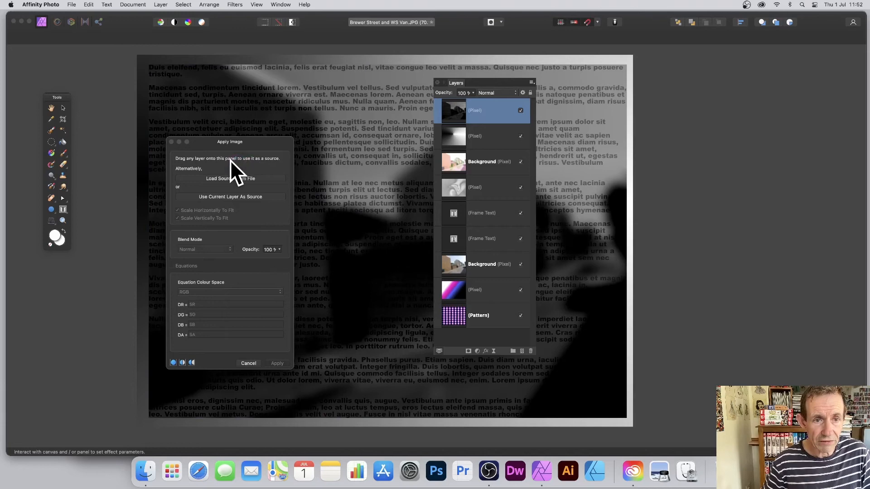
{"action": "left_click", "coordinate": [204, 249]}
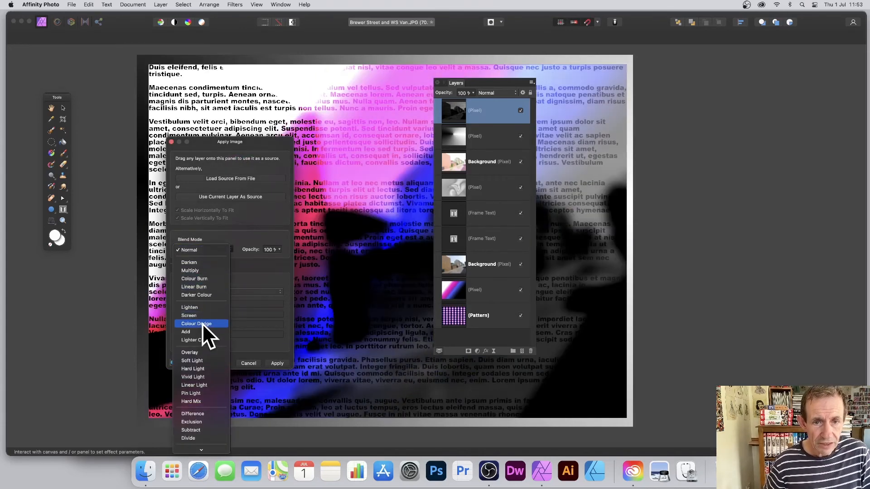
{"action": "left_click", "coordinate": [196, 324]}
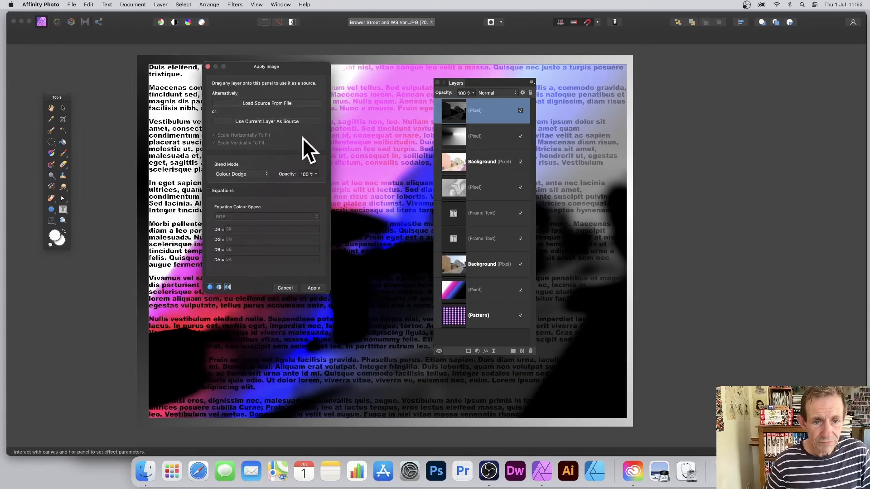
{"action": "mouse_move", "coordinate": [316, 308]}
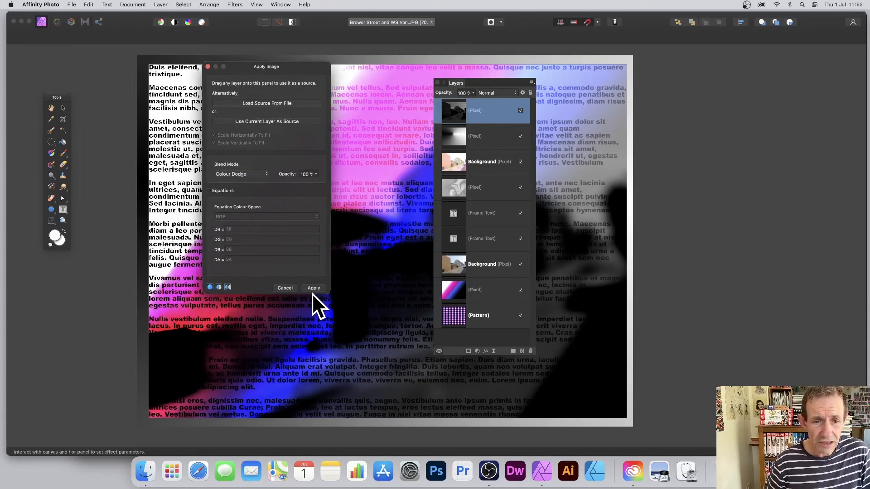
{"action": "left_click", "coordinate": [313, 288]}
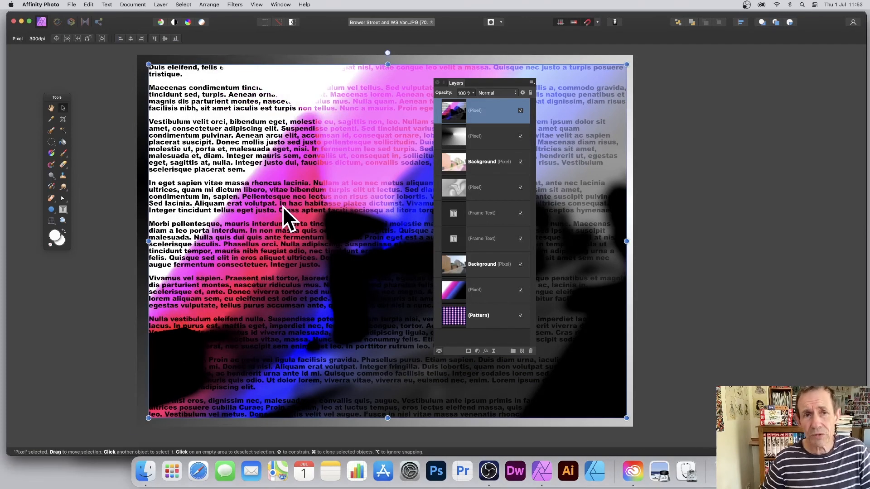
{"action": "mouse_move", "coordinate": [208, 11]}
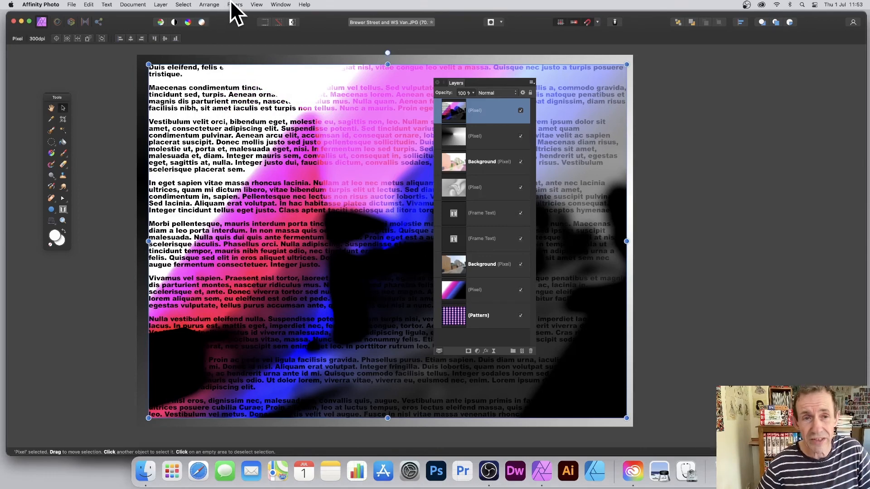
Repeat the Colour Dodge Apply Image pass and start fading it
{"action": "left_click", "coordinate": [233, 5]}
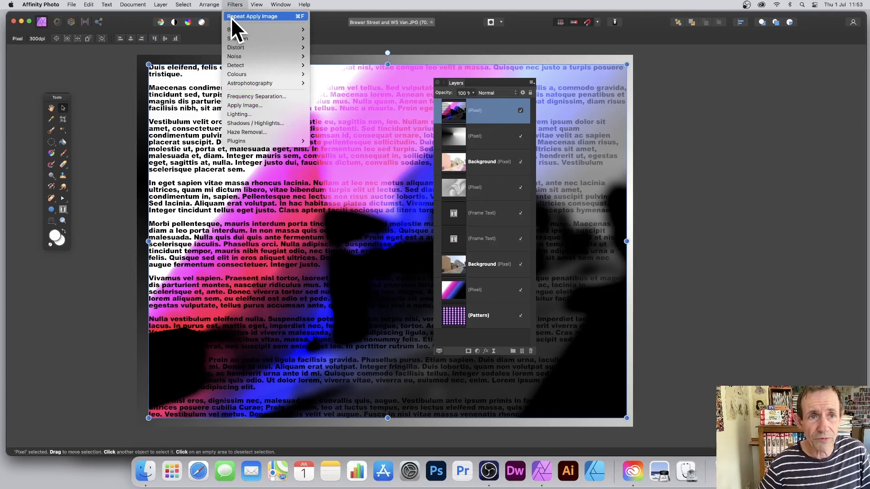
{"action": "left_click", "coordinate": [250, 26]}
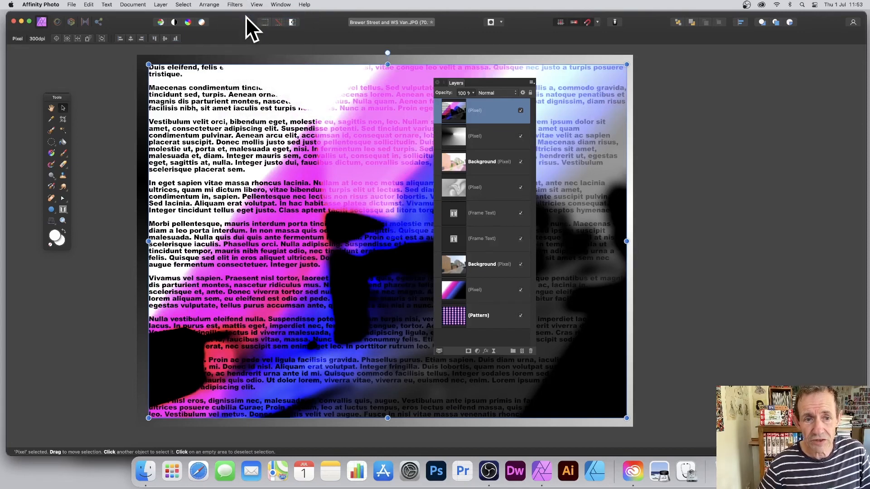
{"action": "mouse_move", "coordinate": [170, 14]}
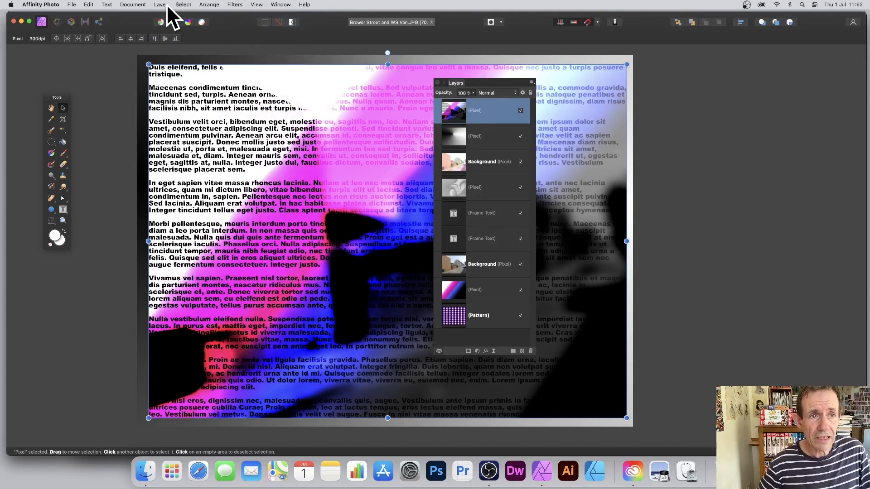
{"action": "left_click", "coordinate": [160, 4]}
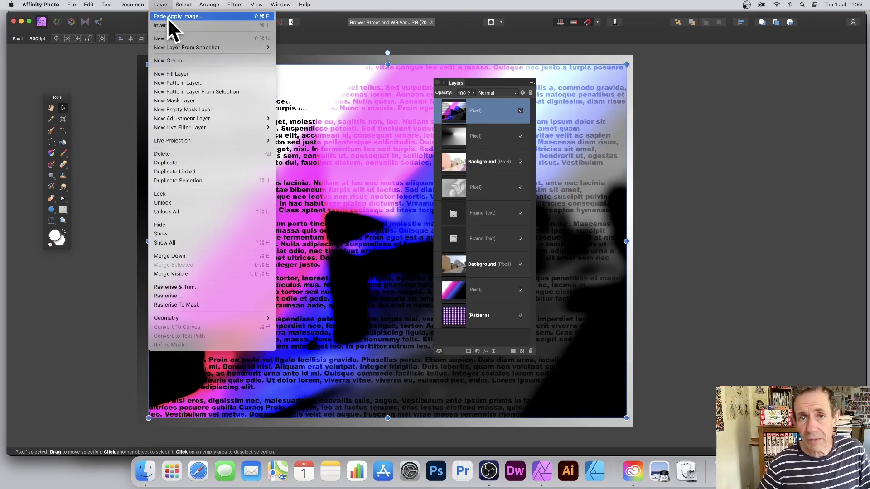
{"action": "left_click", "coordinate": [178, 16]}
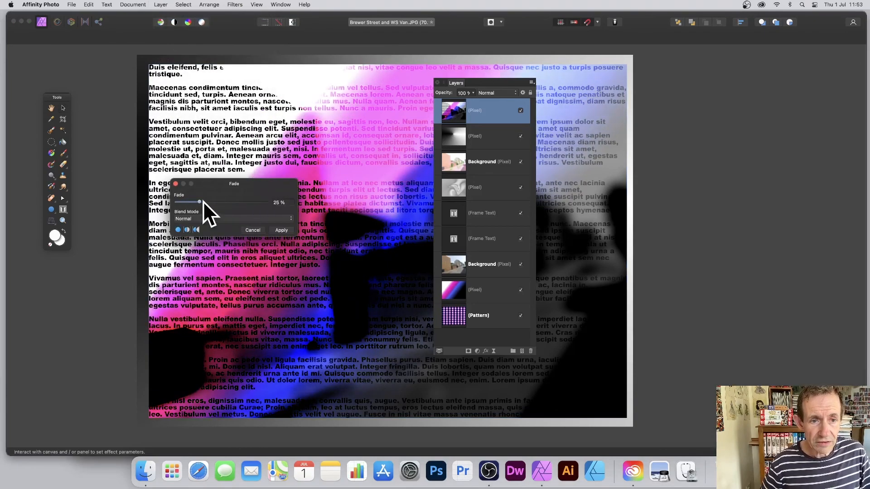
Fade the repeated pass to 53% with Difference blend mode
{"action": "left_click", "coordinate": [233, 218]}
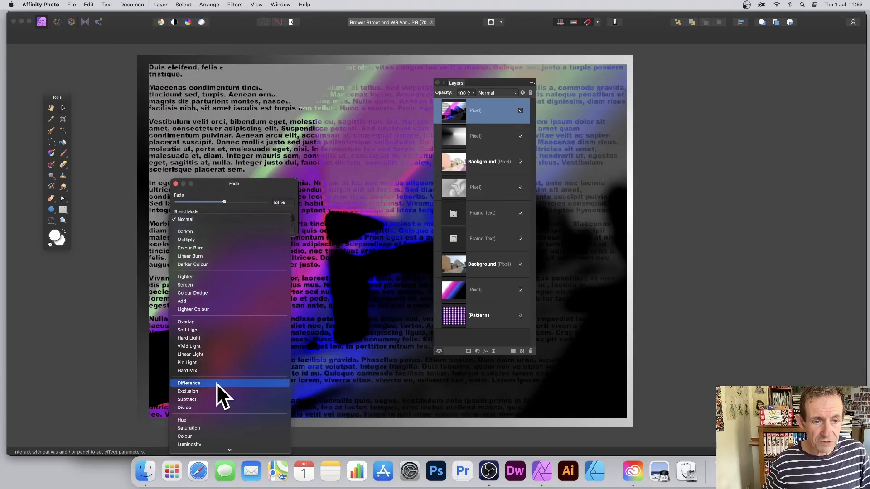
{"action": "left_click", "coordinate": [189, 382]}
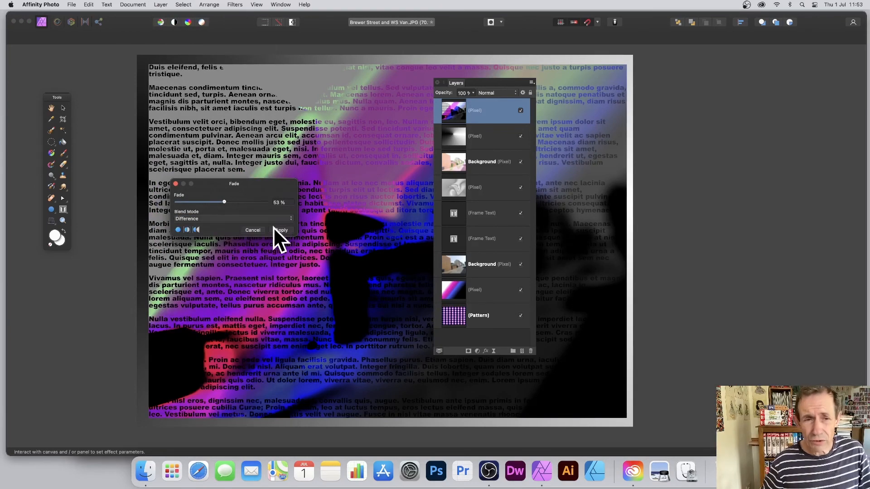
{"action": "left_click", "coordinate": [280, 229]}
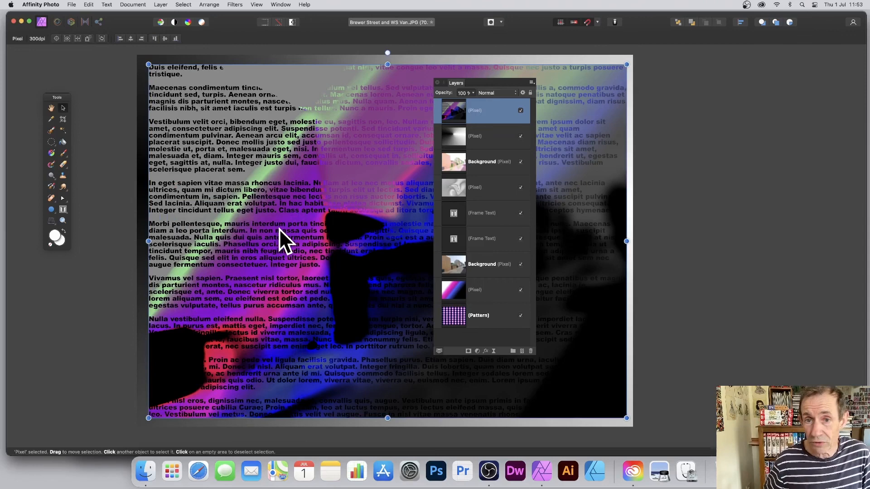
{"action": "mouse_move", "coordinate": [549, 86]}
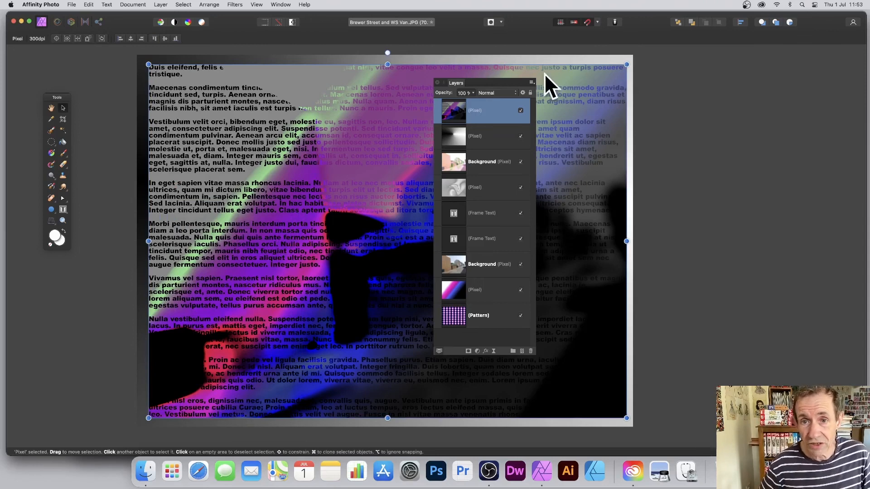
{"action": "mouse_move", "coordinate": [502, 103]}
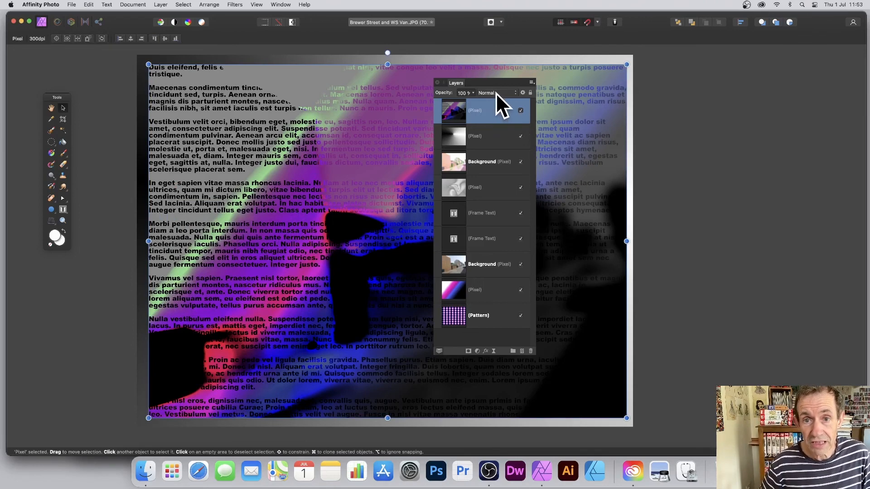
Set the top pixel layer's blend mode to Difference in the Layers panel
{"action": "left_click", "coordinate": [485, 92]}
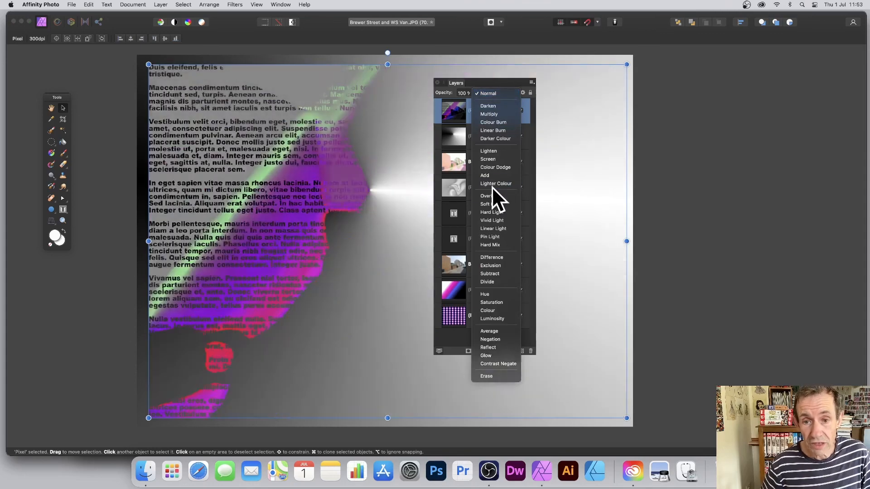
{"action": "left_click", "coordinate": [491, 256]}
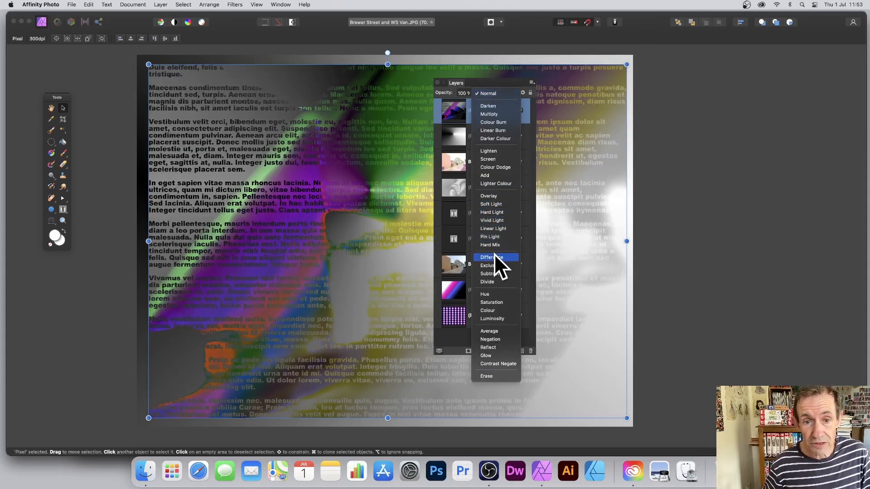
{"action": "left_click", "coordinate": [490, 257]}
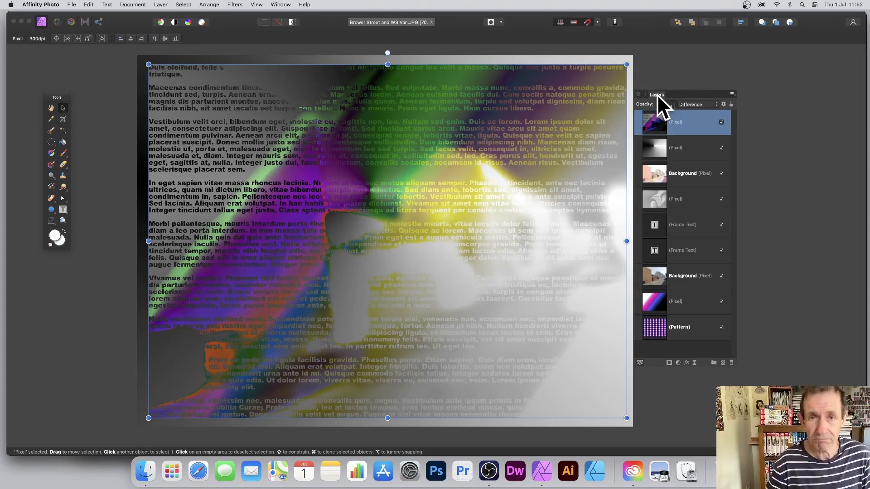